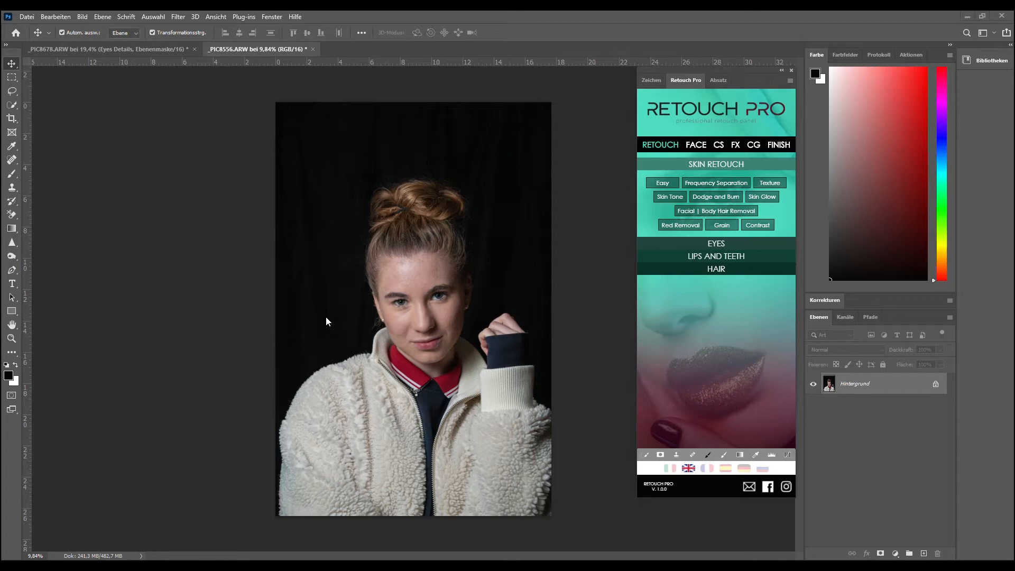
mouse_move(633, 116)
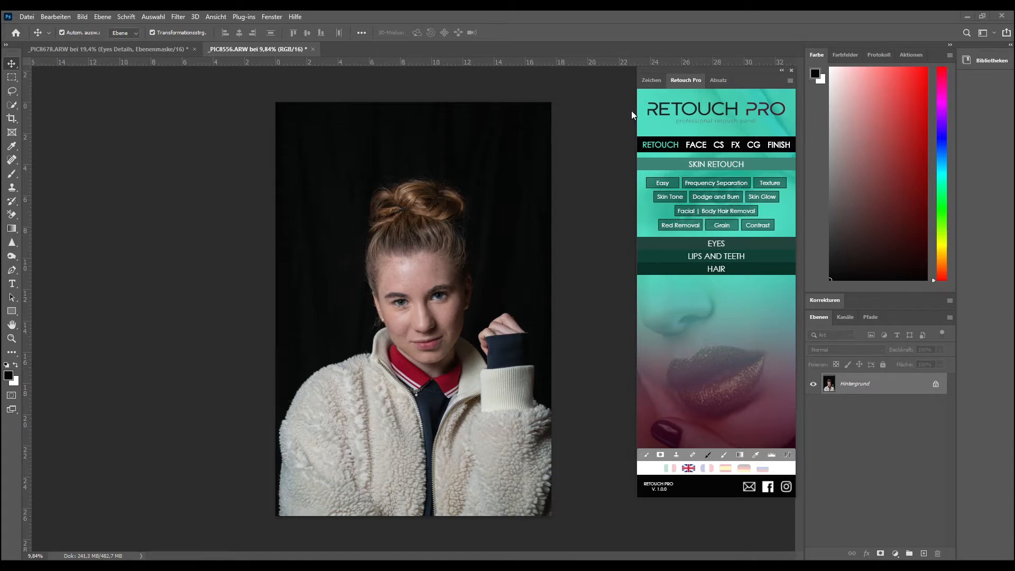
mouse_move(574, 130)
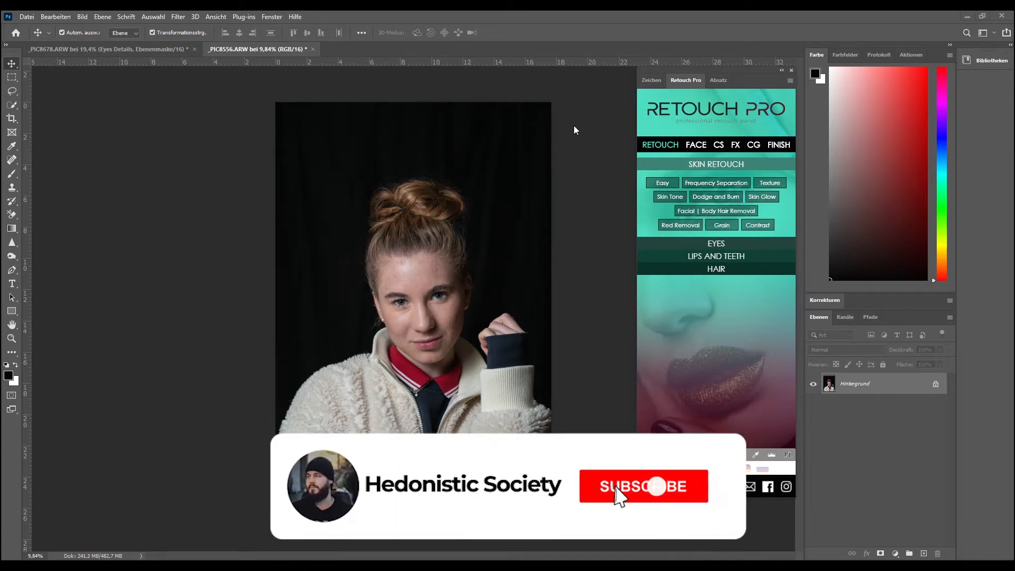
Expand the EYES and LIPS AND TEETH sections, then show the FACE tab's shaping categories
left_click(643, 486)
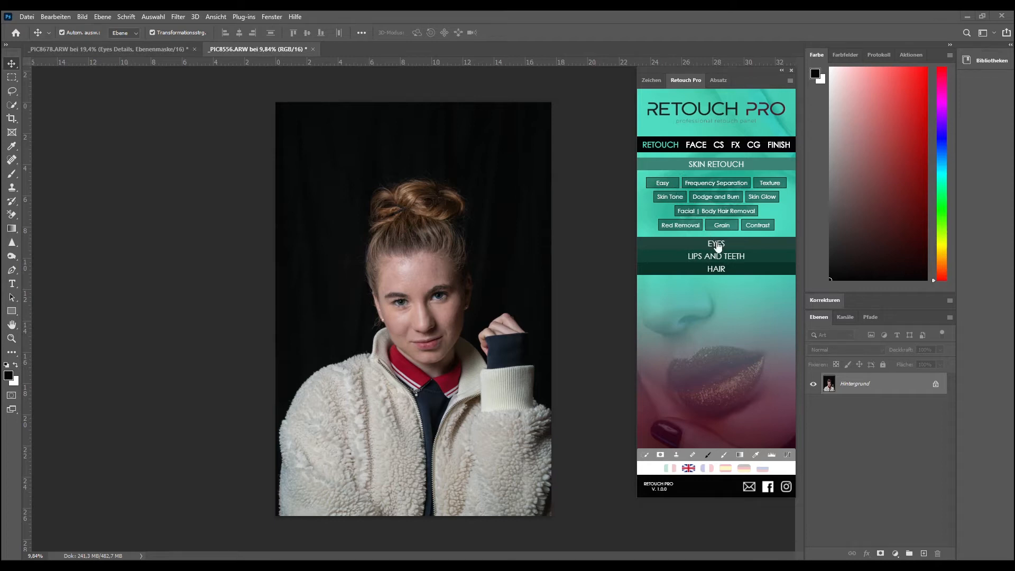
mouse_move(669, 265)
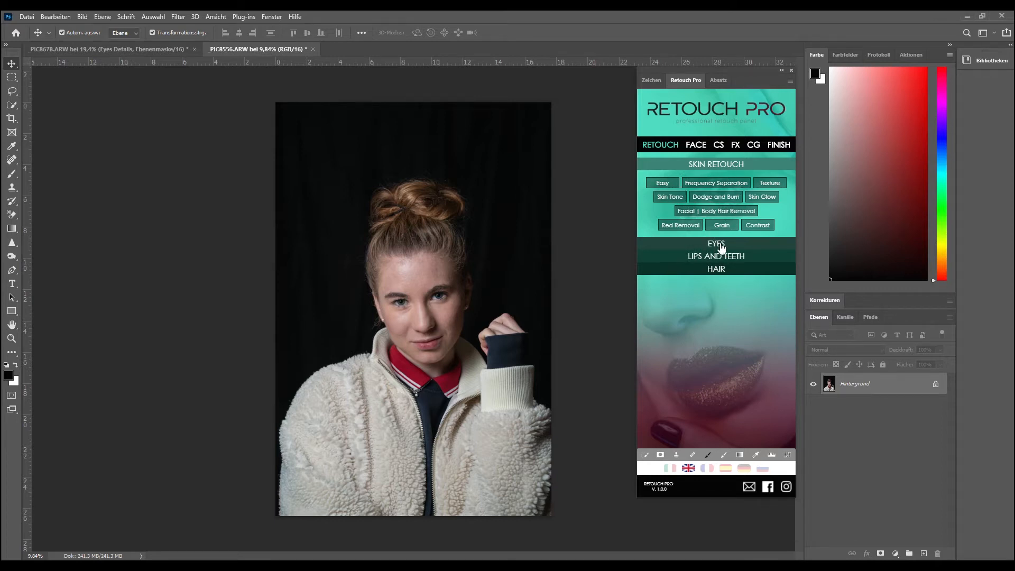
left_click(715, 244)
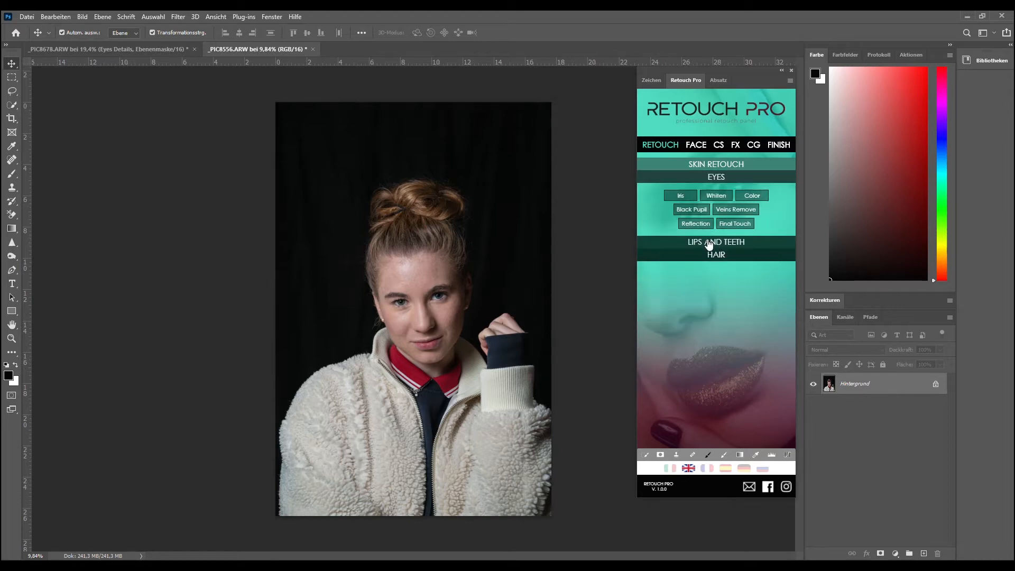
left_click(715, 241)
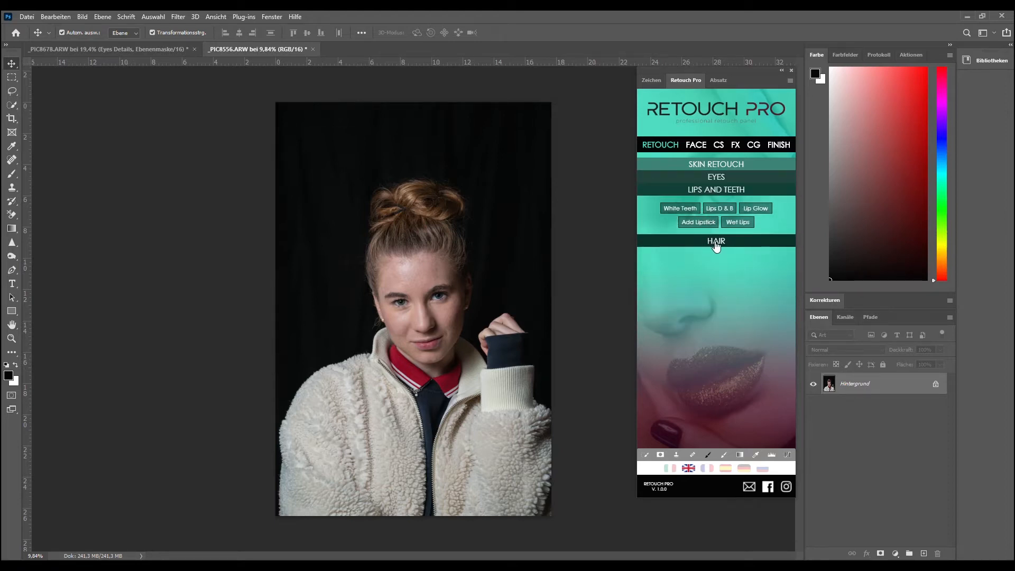
left_click(695, 145)
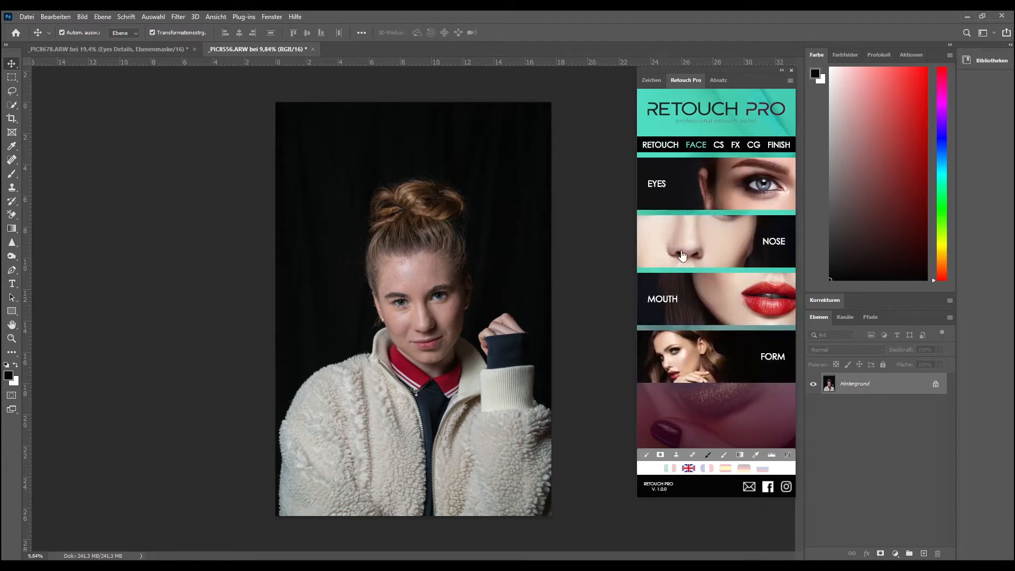
mouse_move(731, 305)
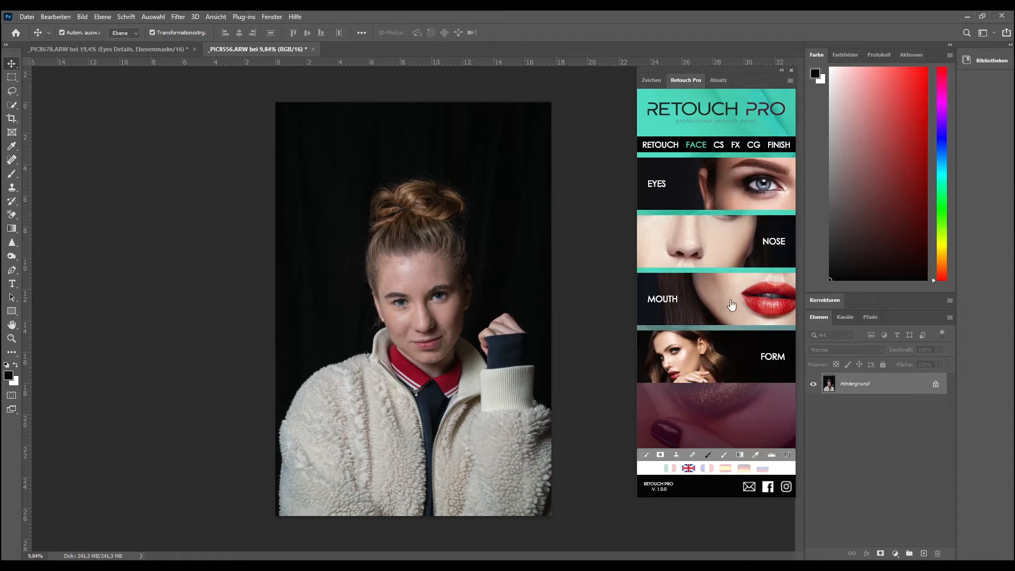
Open MOUTH tools, try Smile + three times, then undo back to the background layer
left_click(662, 298)
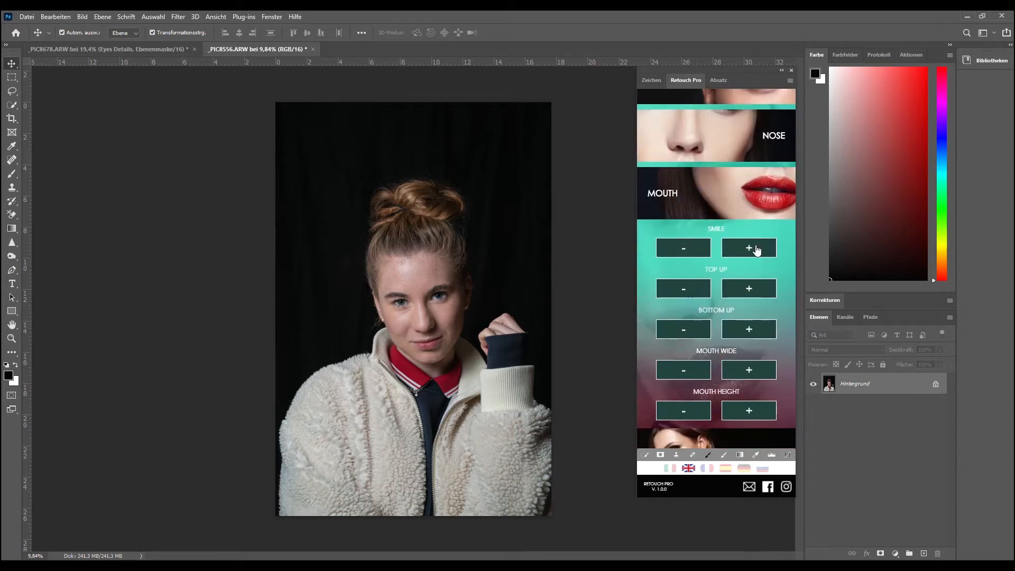
left_click(748, 248)
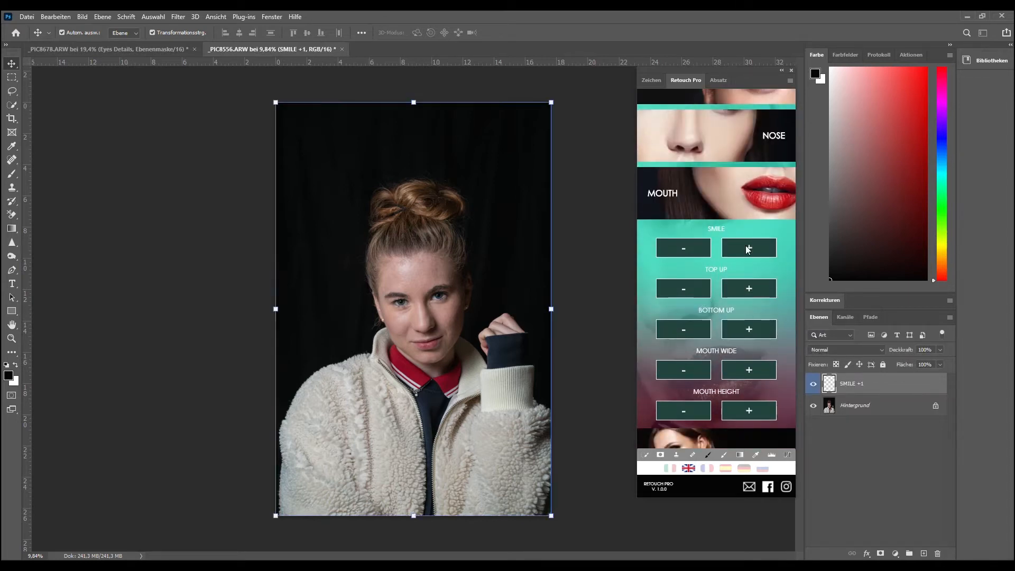
left_click(749, 247)
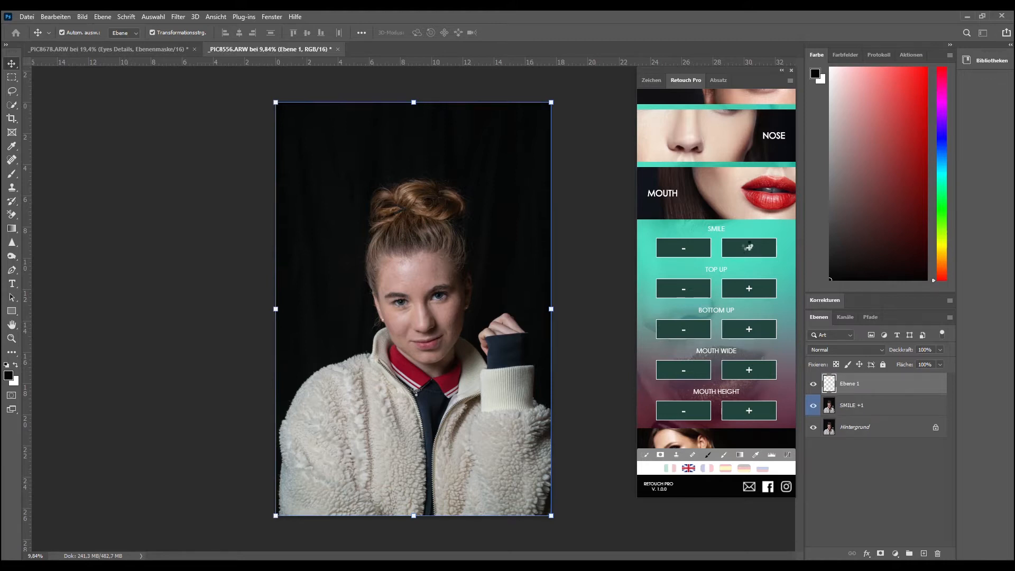
left_click(748, 248)
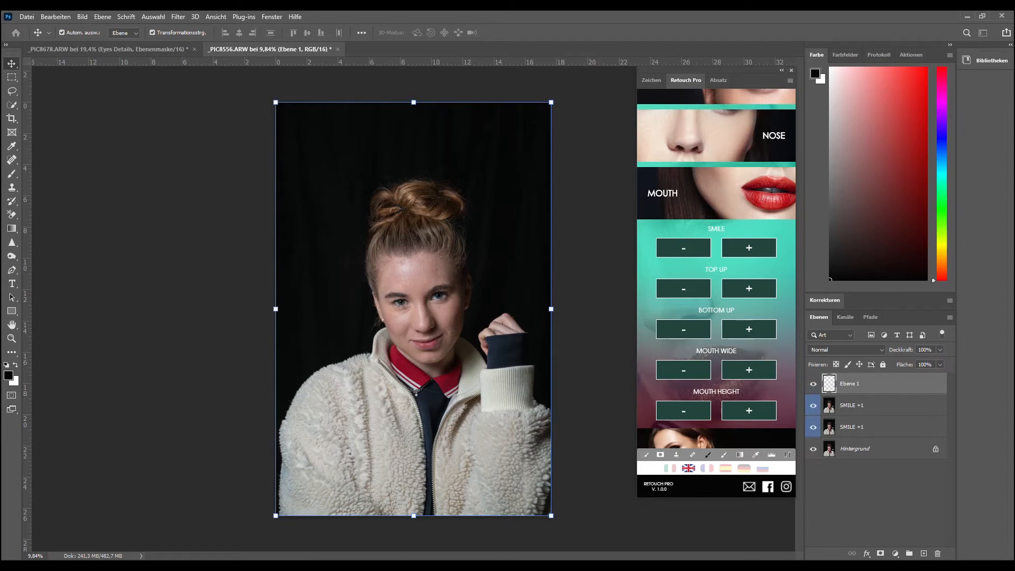
left_click(861, 383)
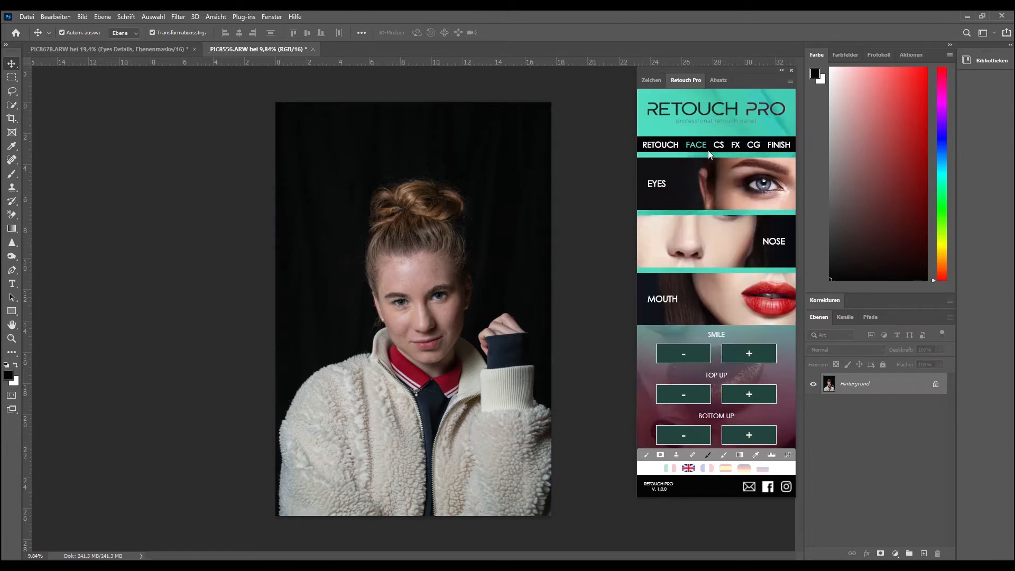
Switch from the CS tab to the FX tab and expand its PRESETS section
left_click(718, 144)
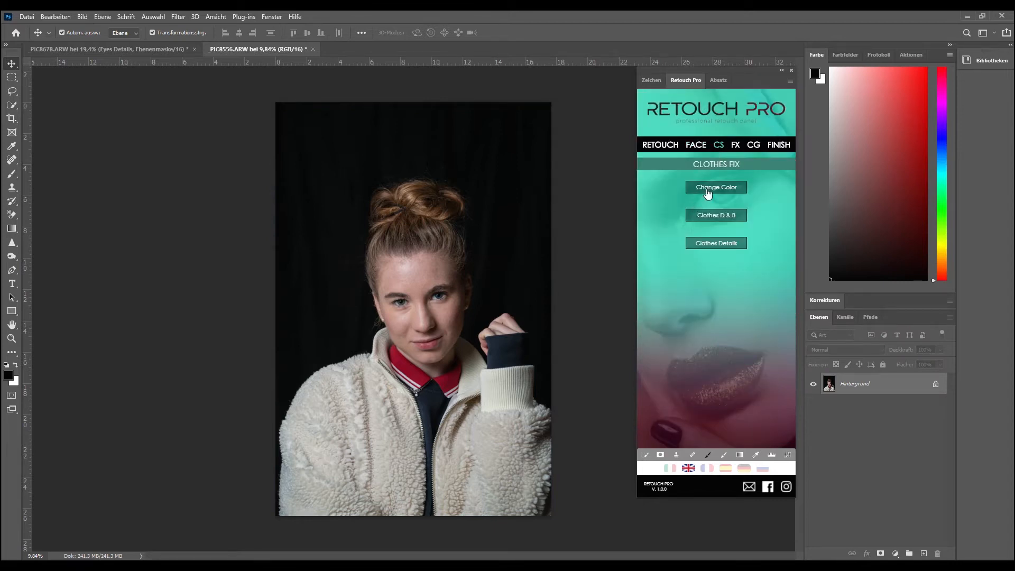
mouse_move(736, 144)
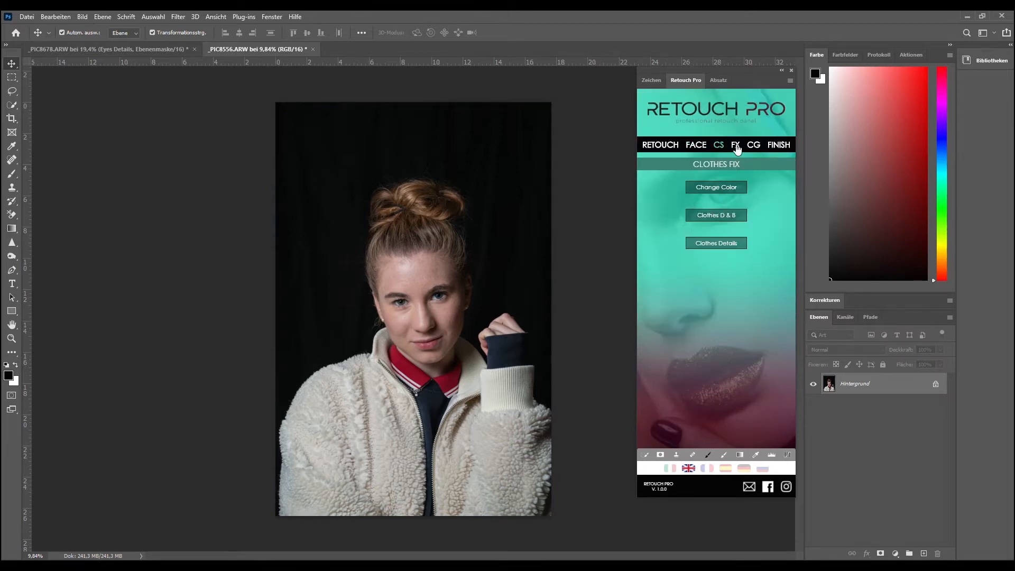
left_click(736, 145)
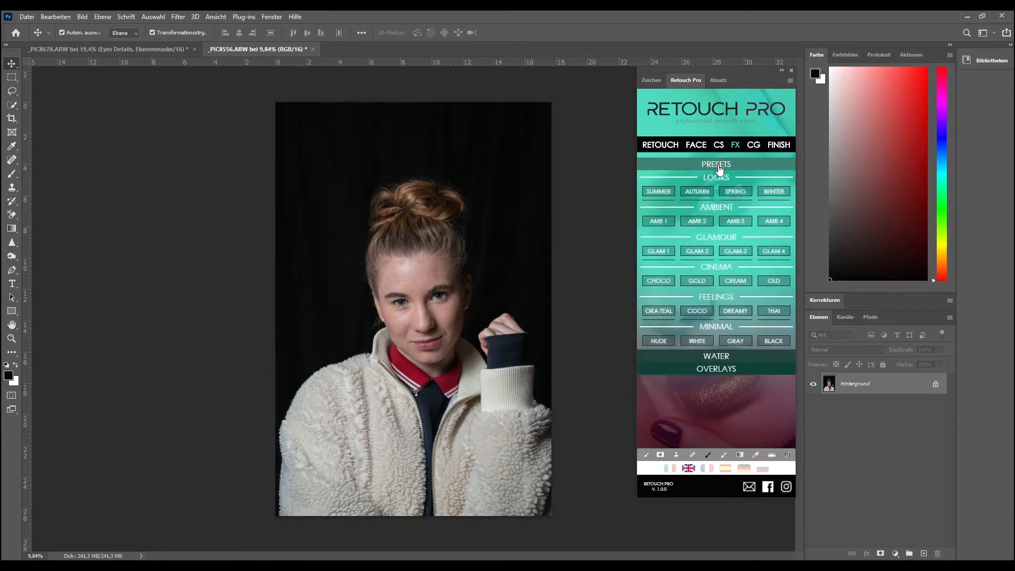
left_click(716, 164)
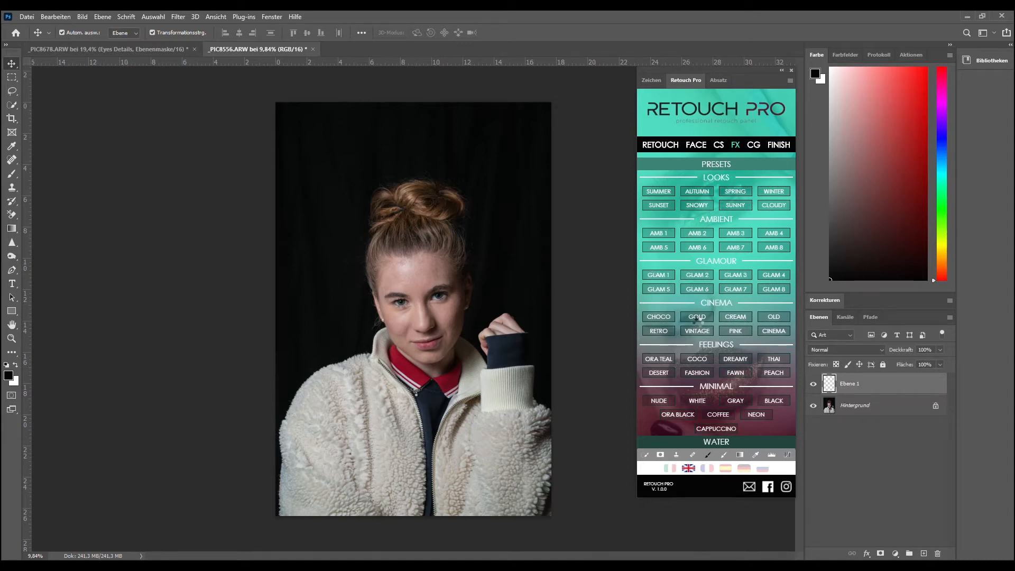
left_click(696, 317)
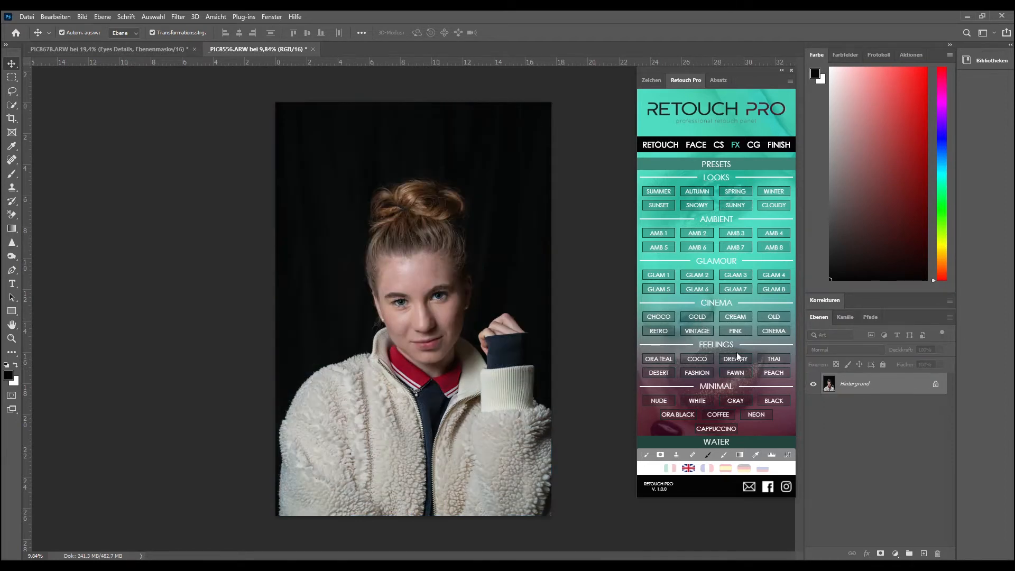
left_click(735, 289)
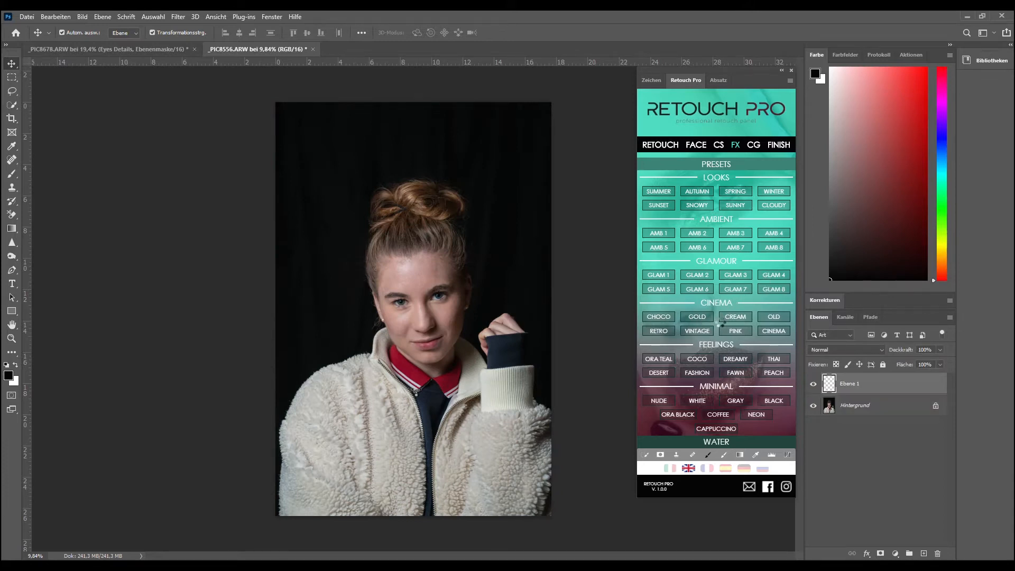
left_click(773, 274)
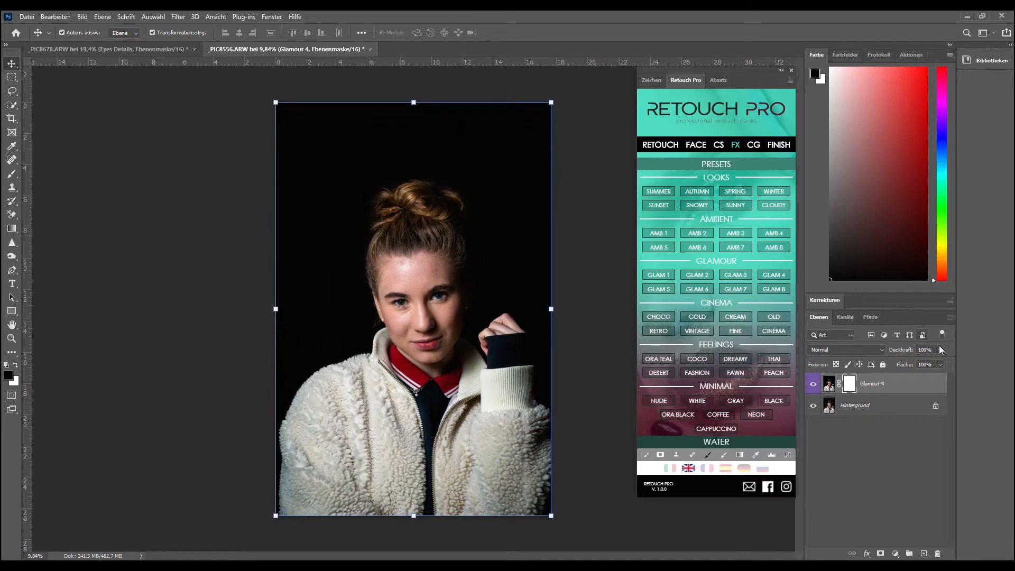
left_click_drag(940, 350, 897, 361)
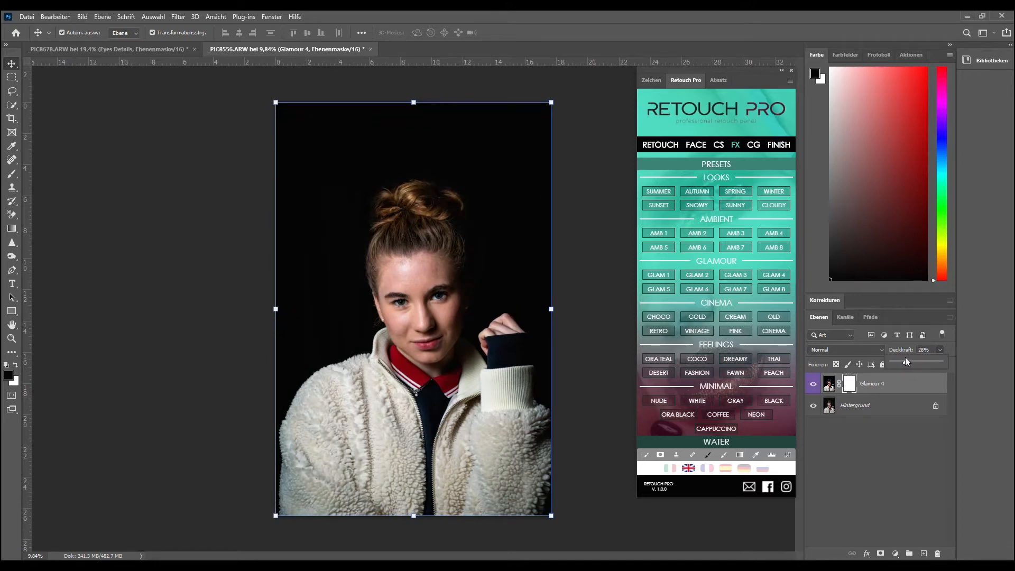
left_click_drag(906, 360, 899, 360)
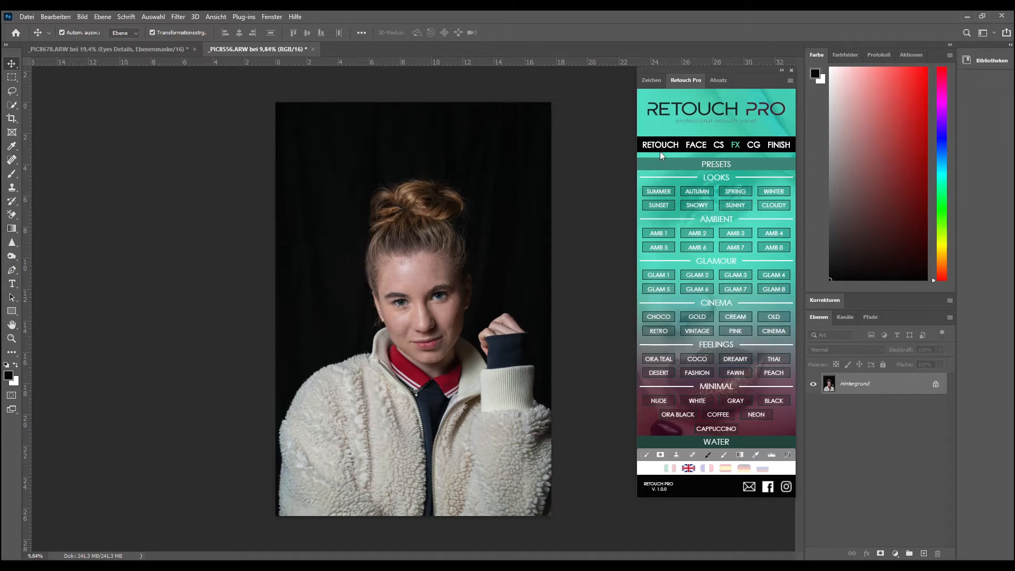
Run Easy Skin Retouch from the RETOUCH tab, adding an Easy layer with a black mask
left_click(659, 144)
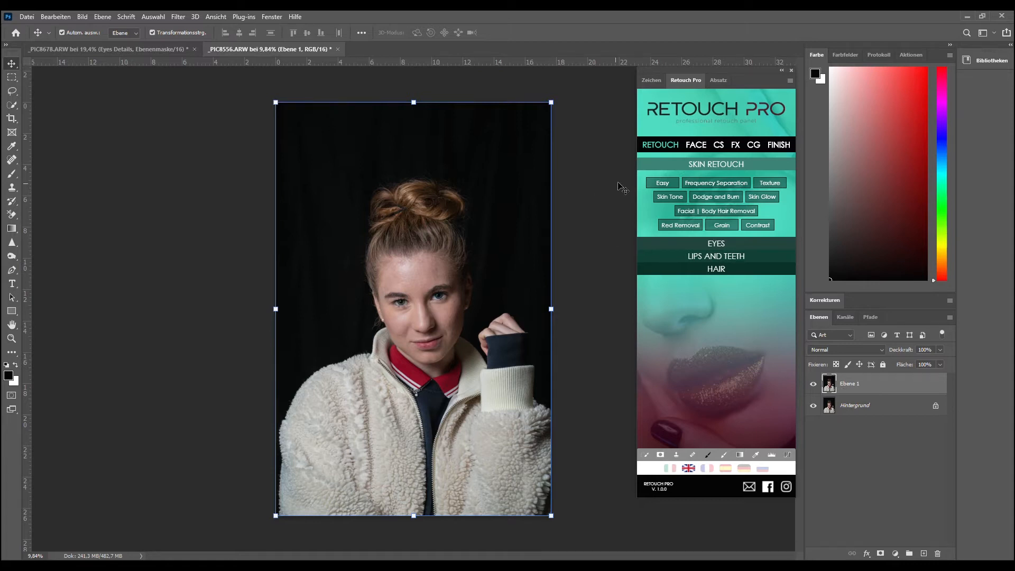
left_click(661, 182)
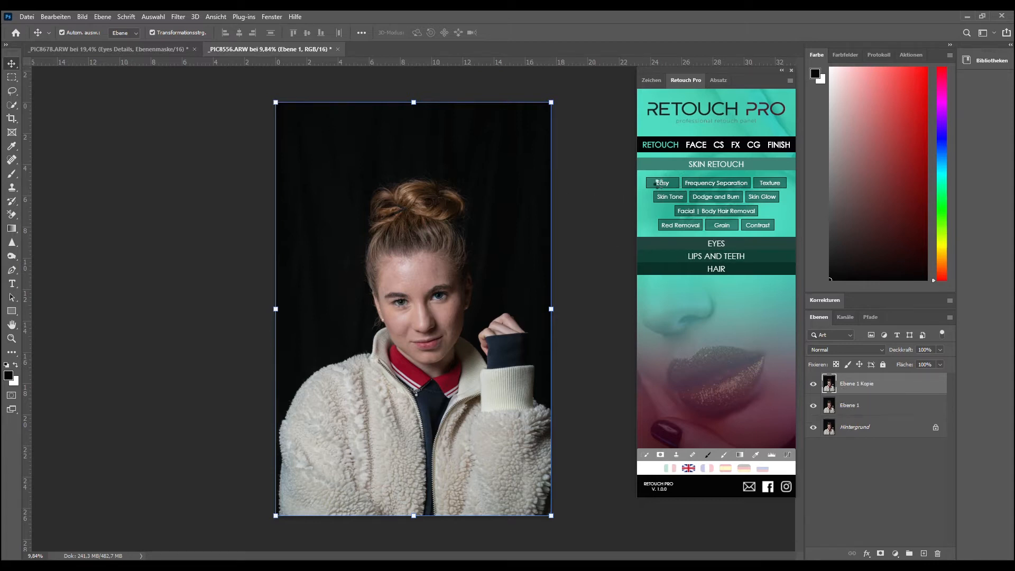
left_click(661, 182)
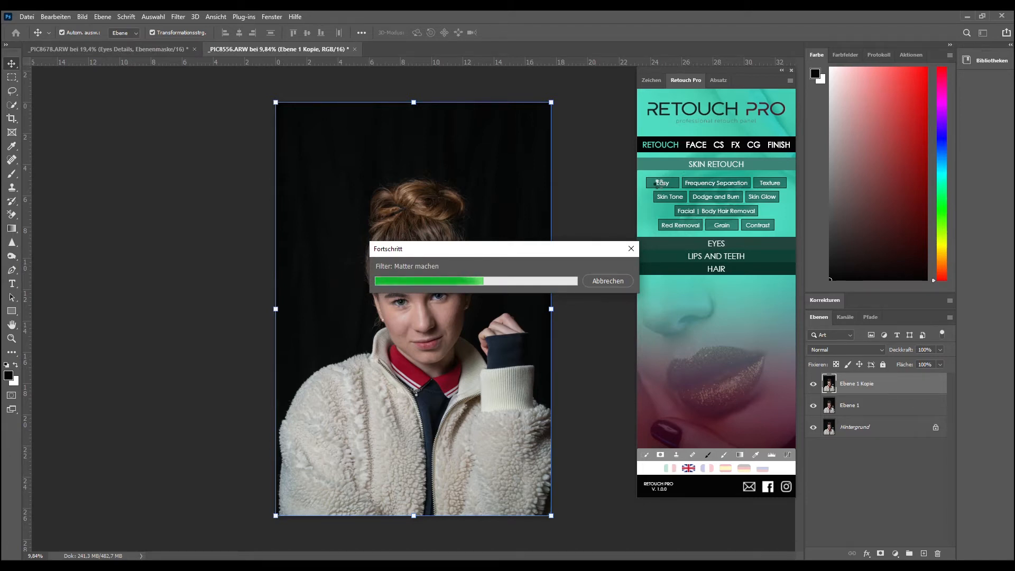
left_click(661, 183)
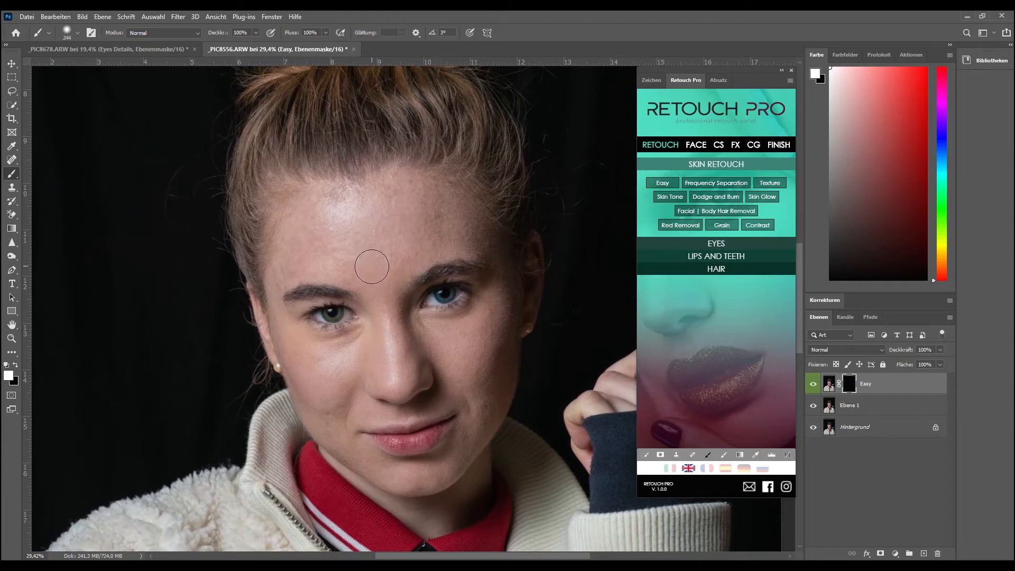
mouse_move(329, 262)
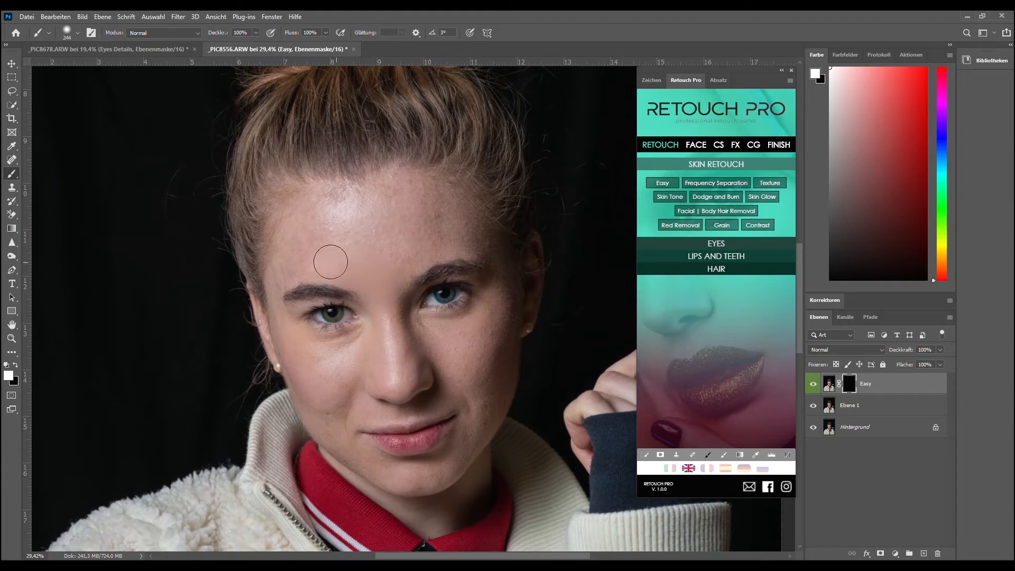
mouse_move(286, 268)
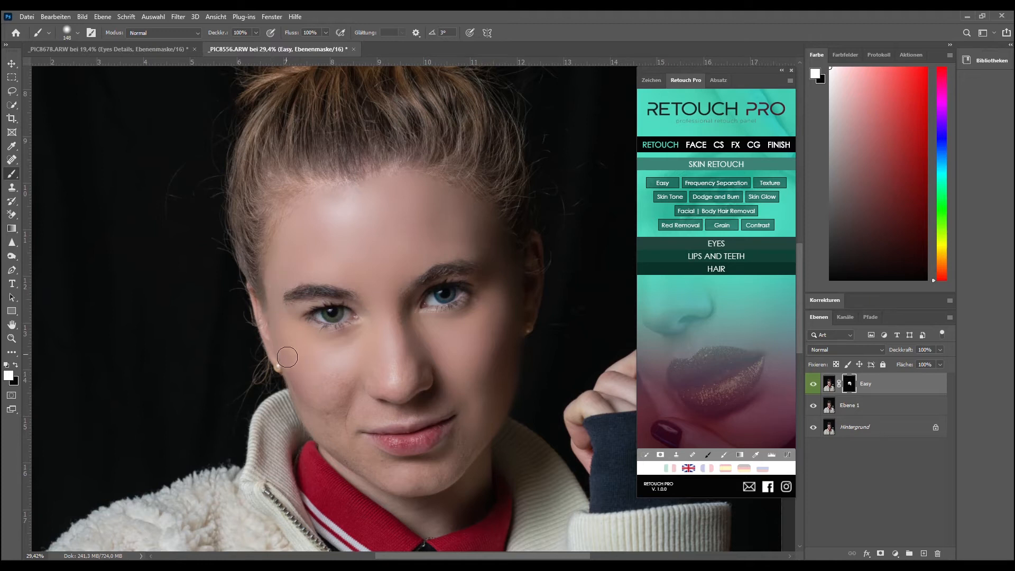
Paint white on the Easy mask over the left cheek, chin and lower cheek
left_click_drag(288, 356, 338, 446)
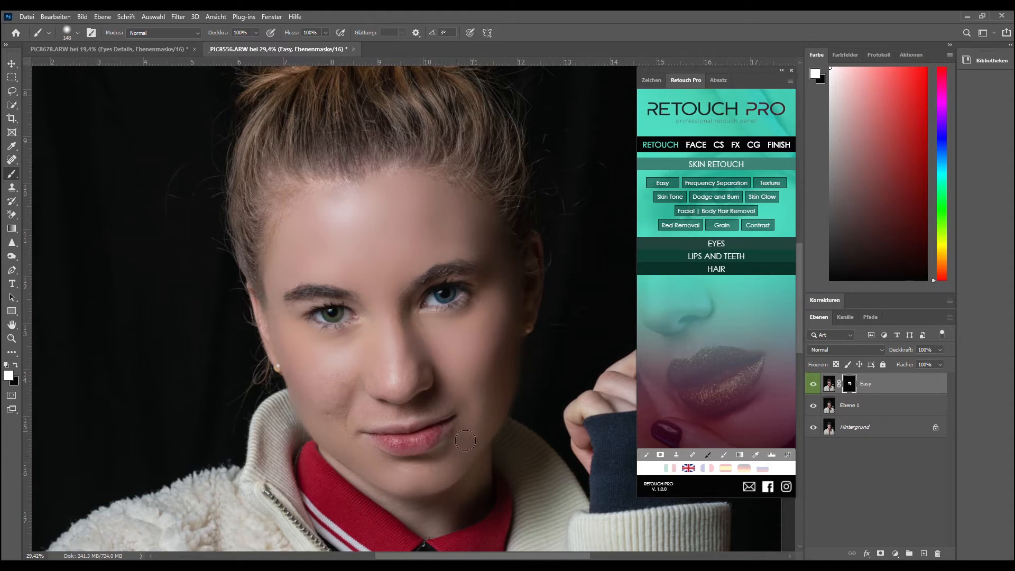
left_click_drag(465, 441, 407, 468)
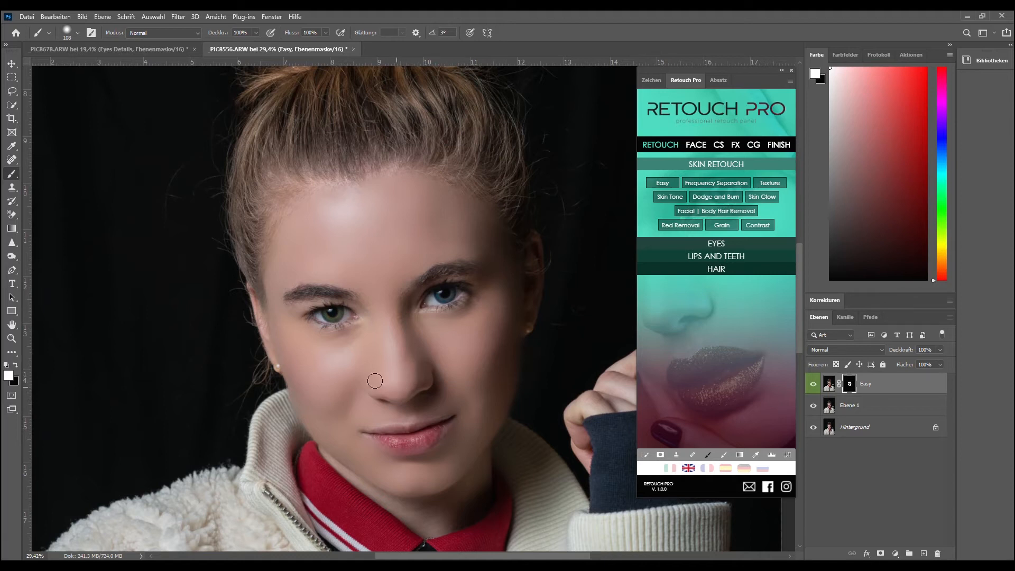
mouse_move(383, 247)
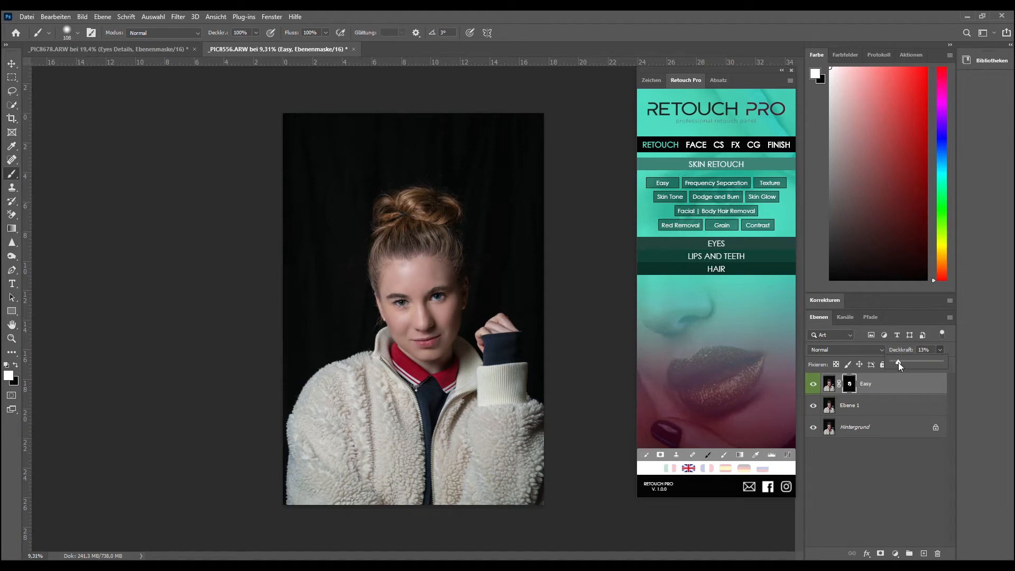
Set the Easy smoothing layer's opacity to 48%
left_click_drag(898, 363, 909, 364)
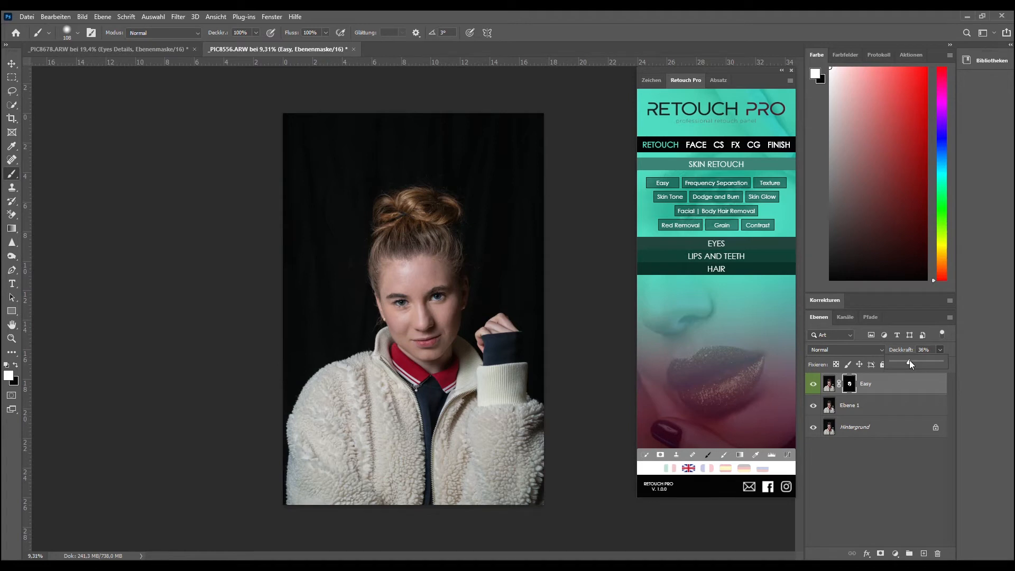
left_click_drag(909, 364, 914, 363)
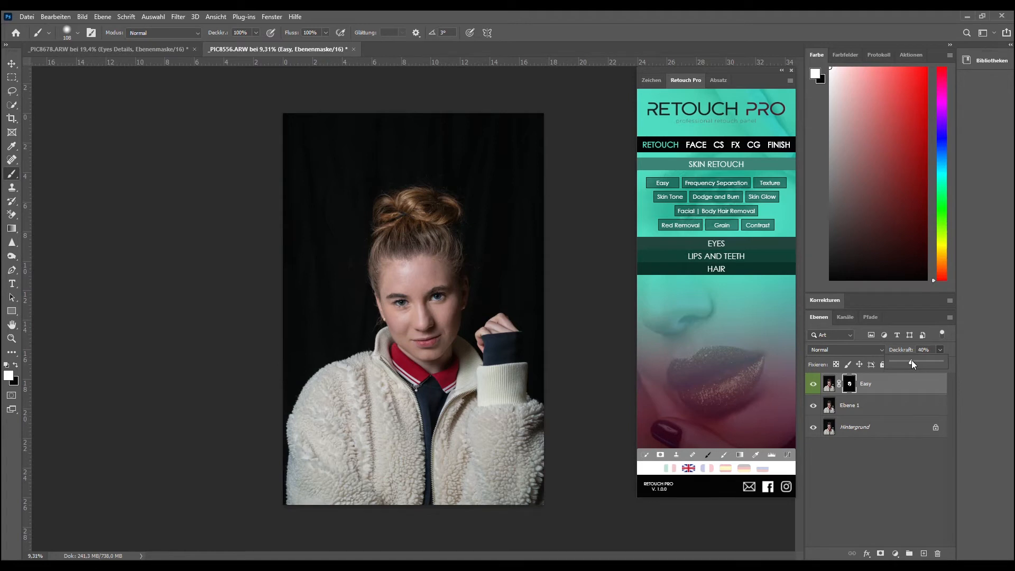
left_click_drag(911, 364, 918, 363)
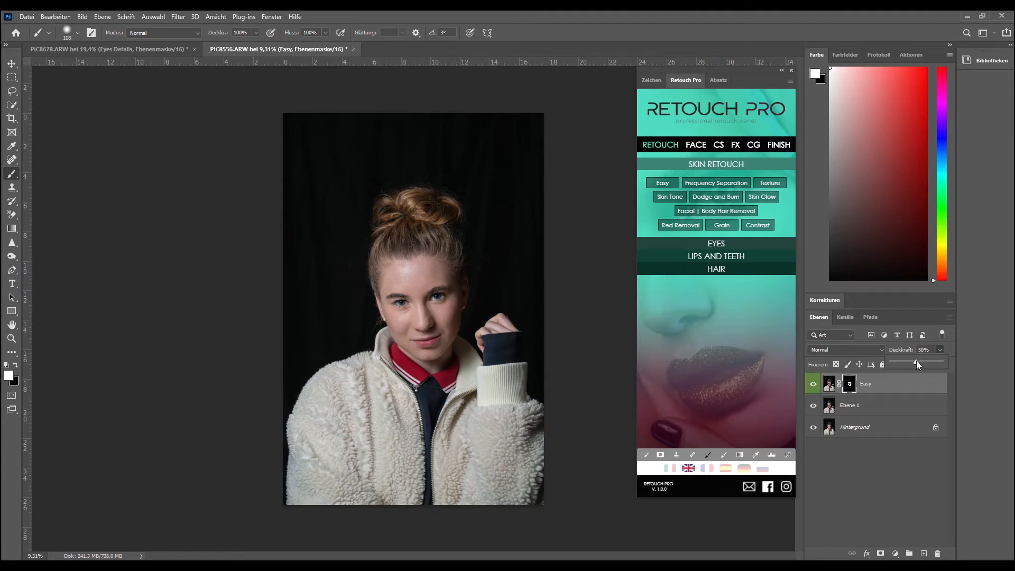
left_click_drag(915, 364, 918, 364)
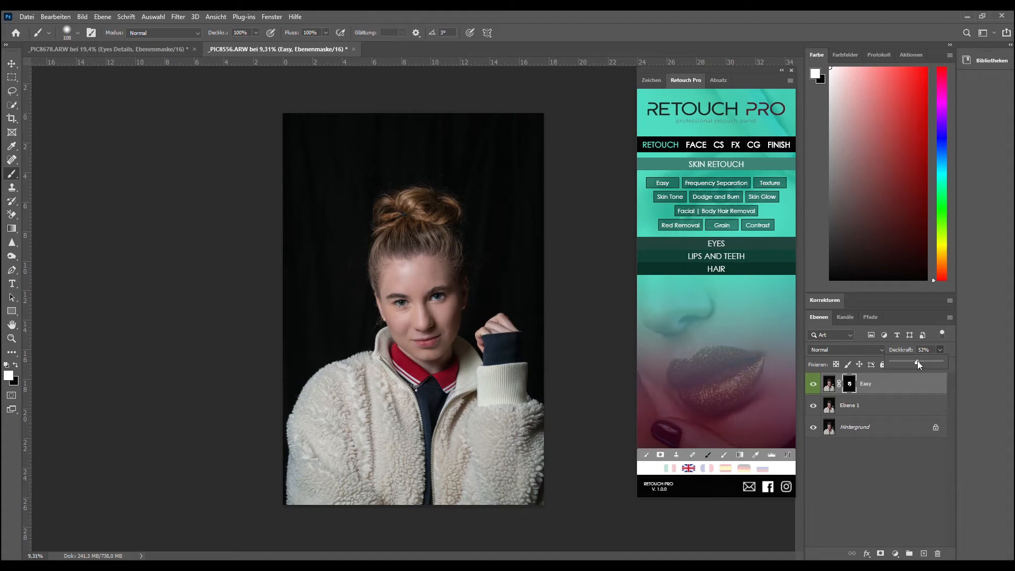
left_click_drag(917, 363, 913, 364)
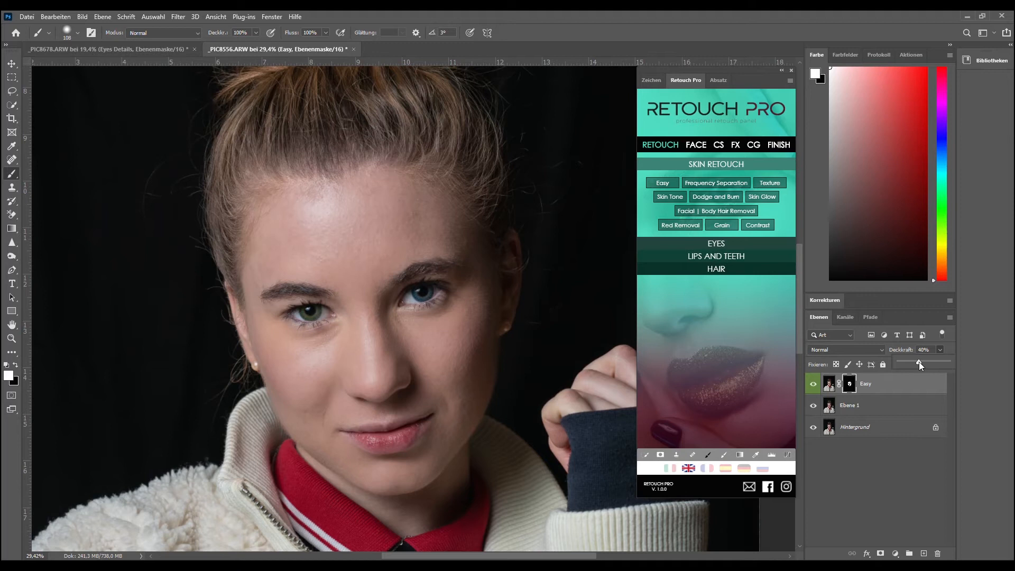
left_click_drag(916, 362, 923, 363)
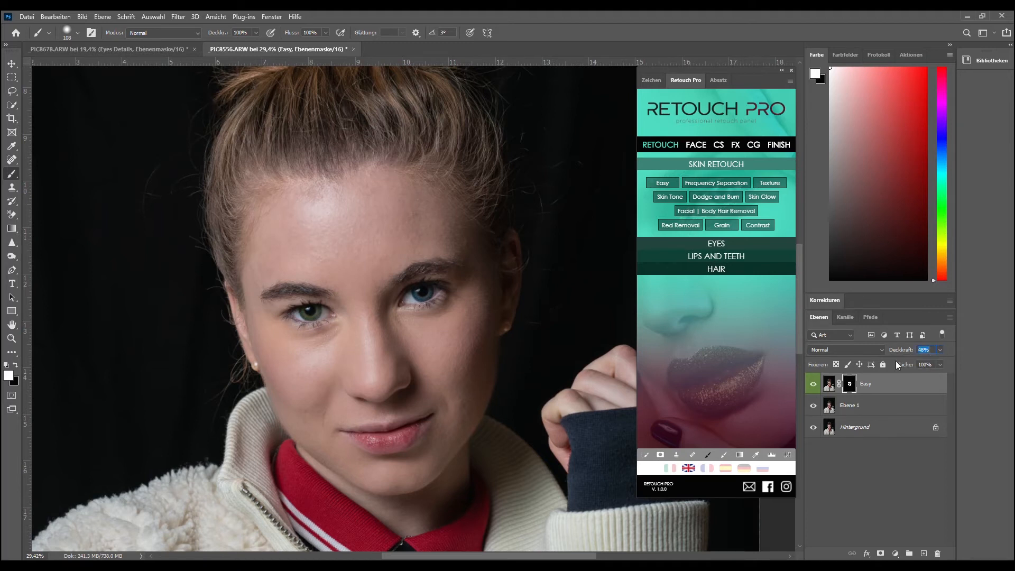
left_click(813, 387)
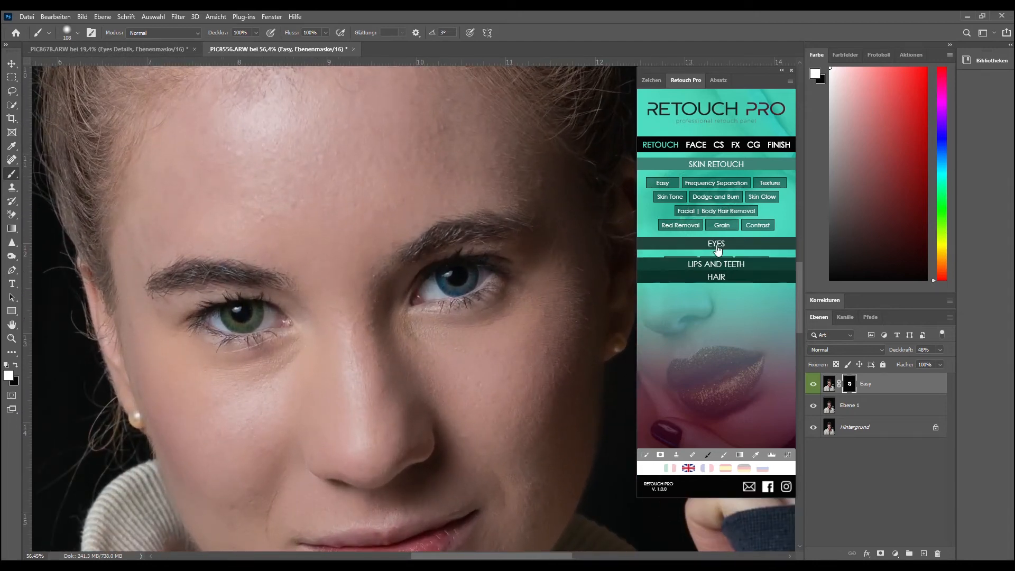
Add the Iris group from EYES and paint its mask over the blue and green irises
left_click(715, 244)
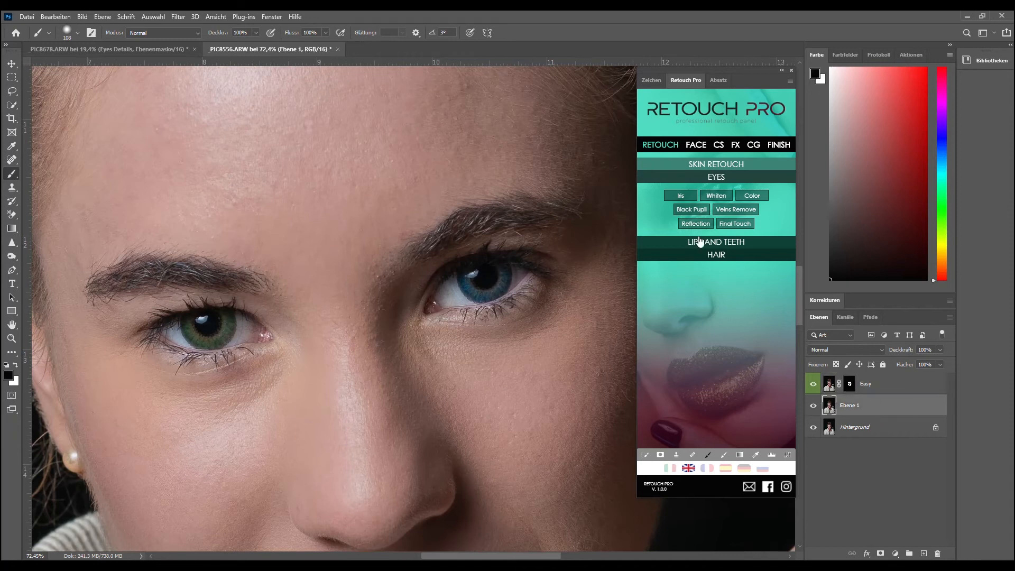
left_click(680, 196)
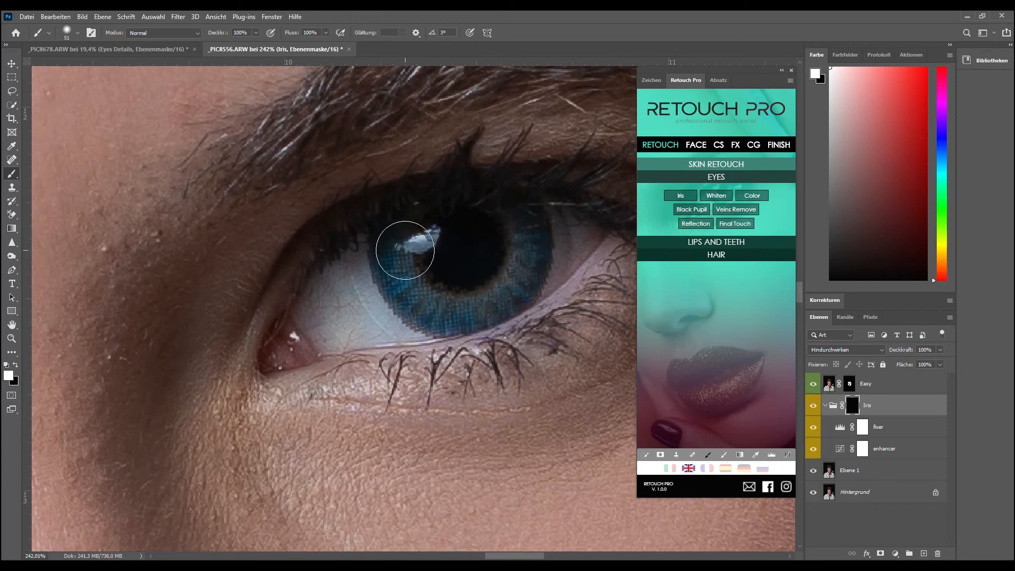
left_click_drag(405, 251, 508, 277)
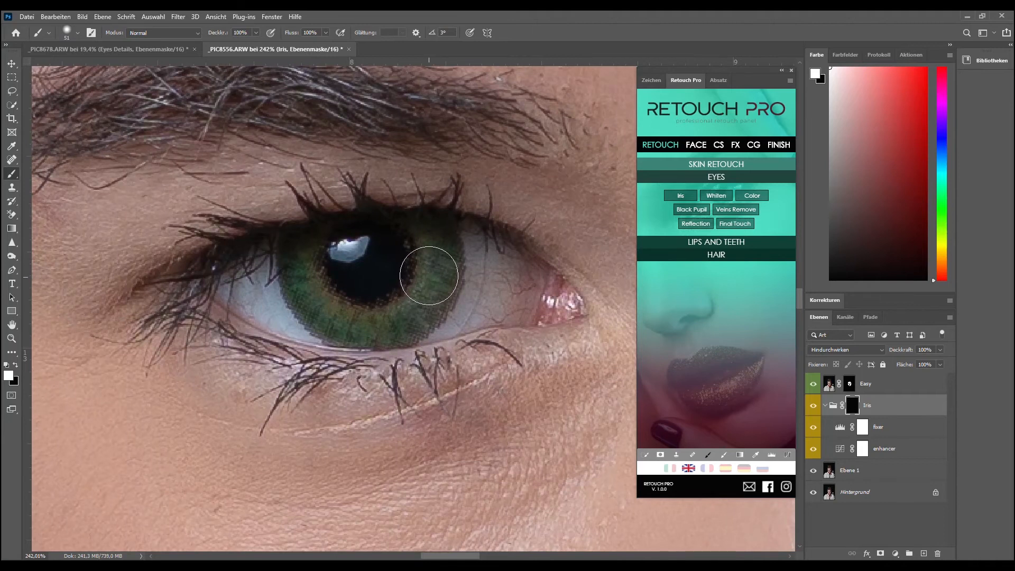
left_click_drag(429, 277, 371, 313)
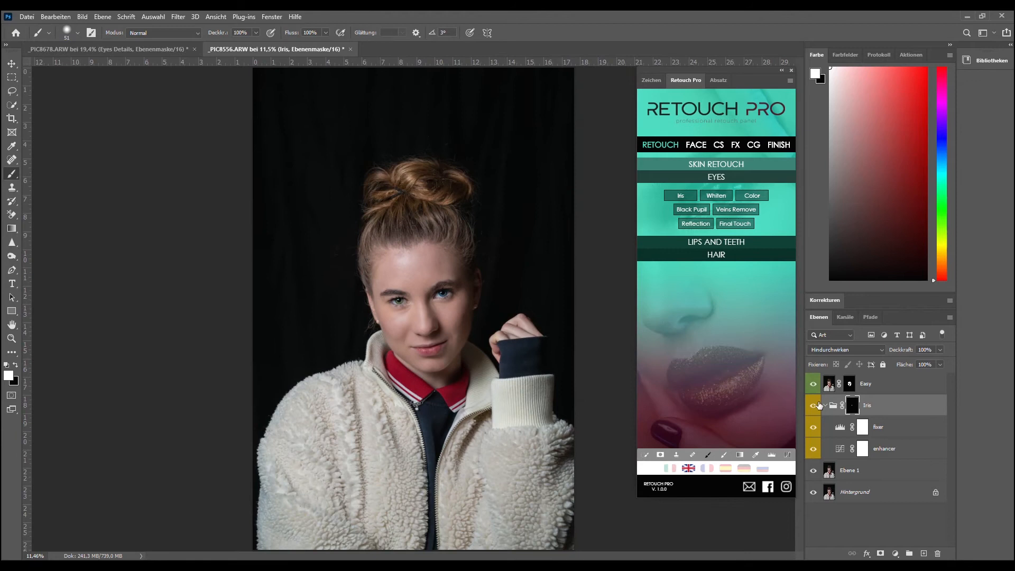
Toggle the Iris group's visibility to compare, then lower its opacity to 80%
left_click(814, 406)
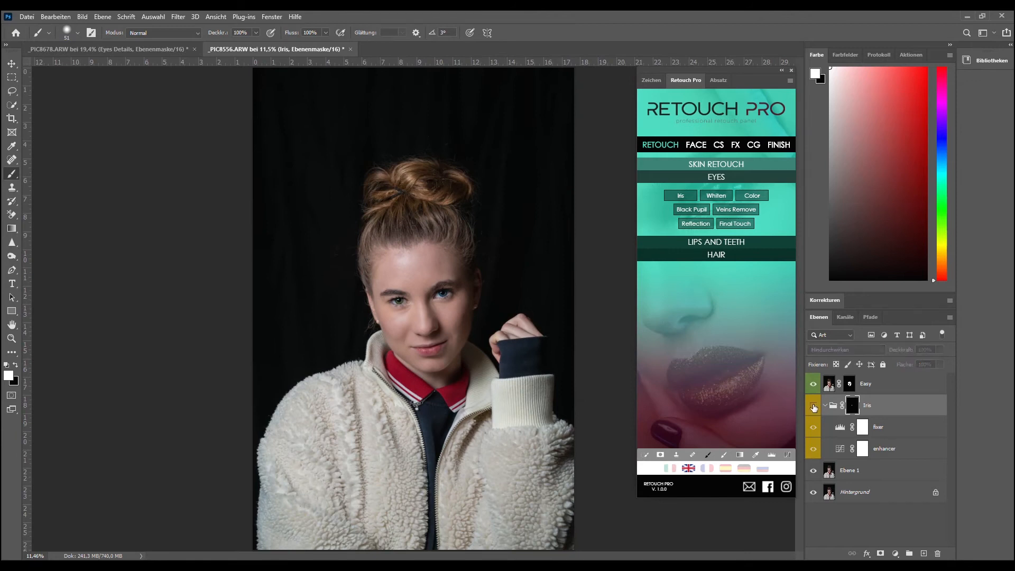
left_click(813, 406)
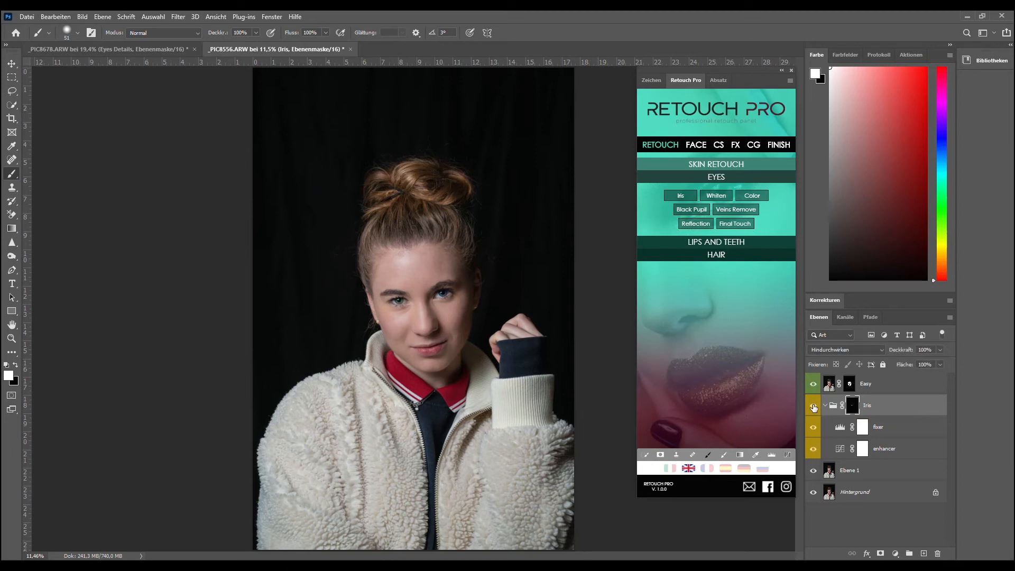
left_click(940, 349)
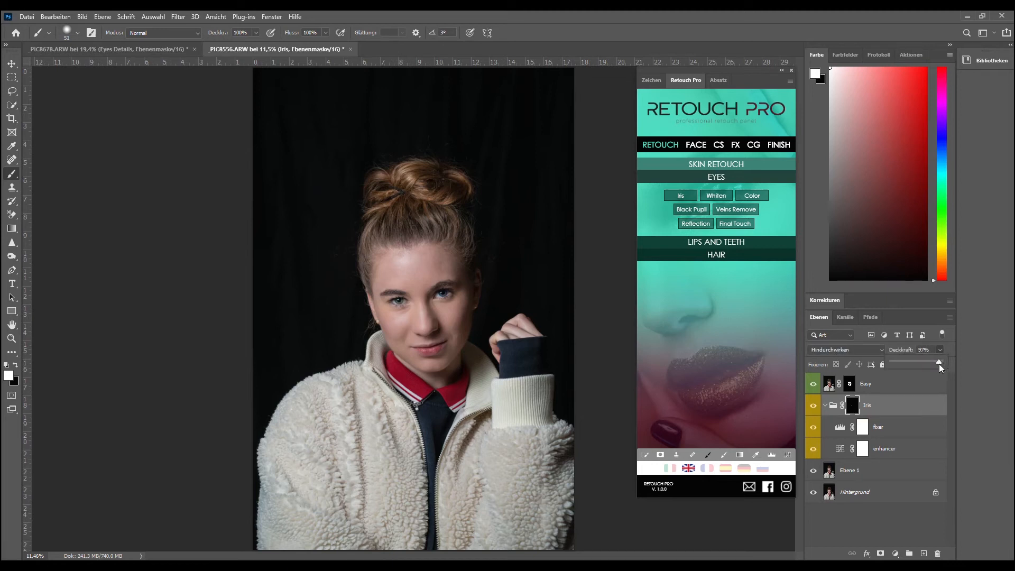
left_click_drag(939, 363, 931, 363)
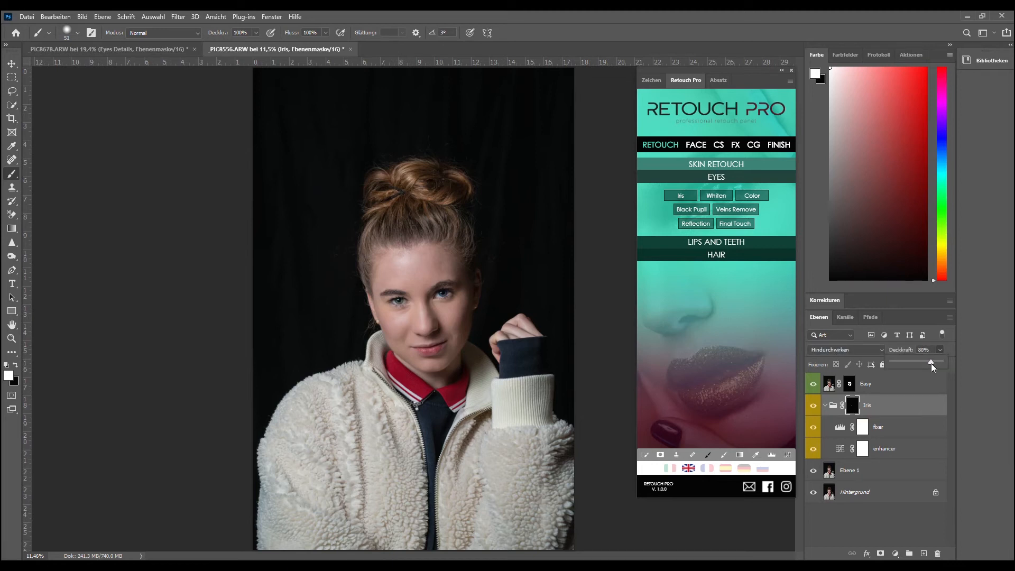
left_click(813, 405)
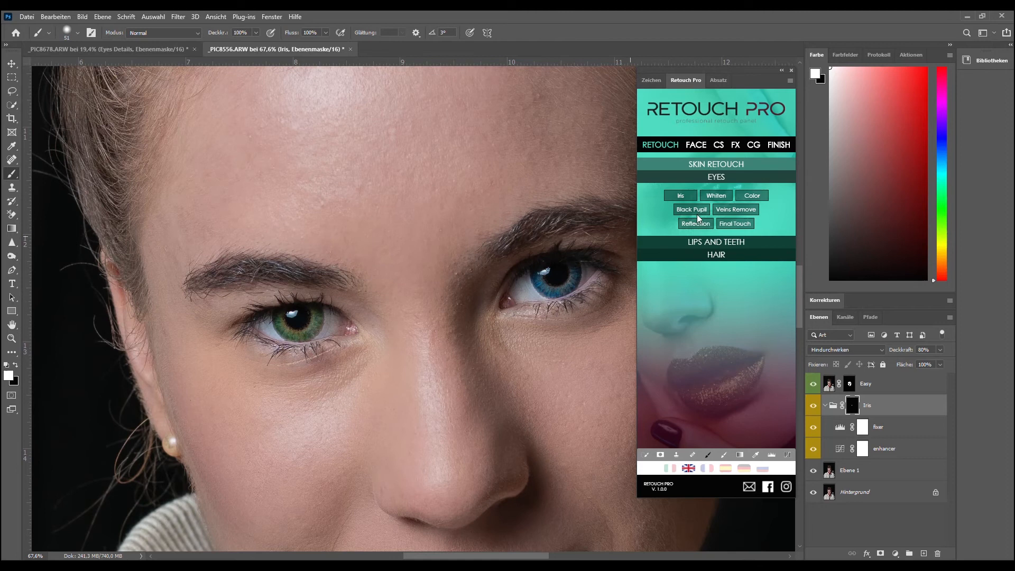
Add the Black Pupil group above the Iris group, then start the Whiten effect
left_click(691, 209)
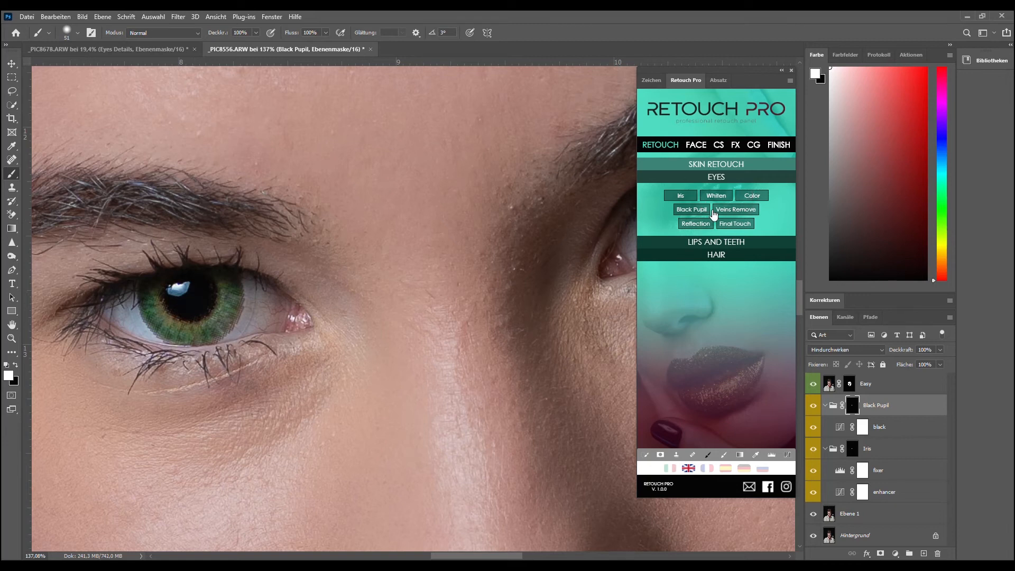
left_click(715, 195)
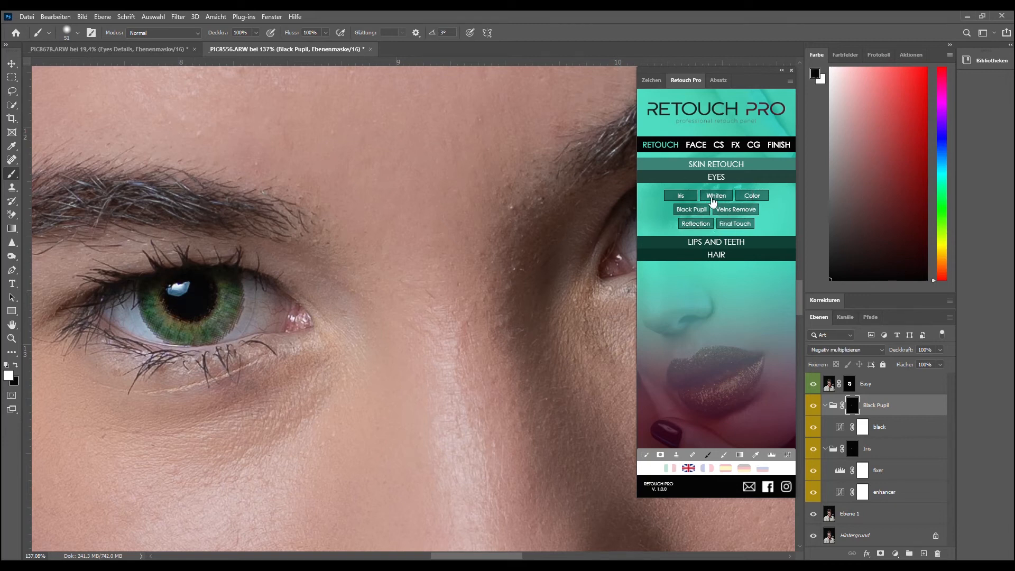
left_click(715, 195)
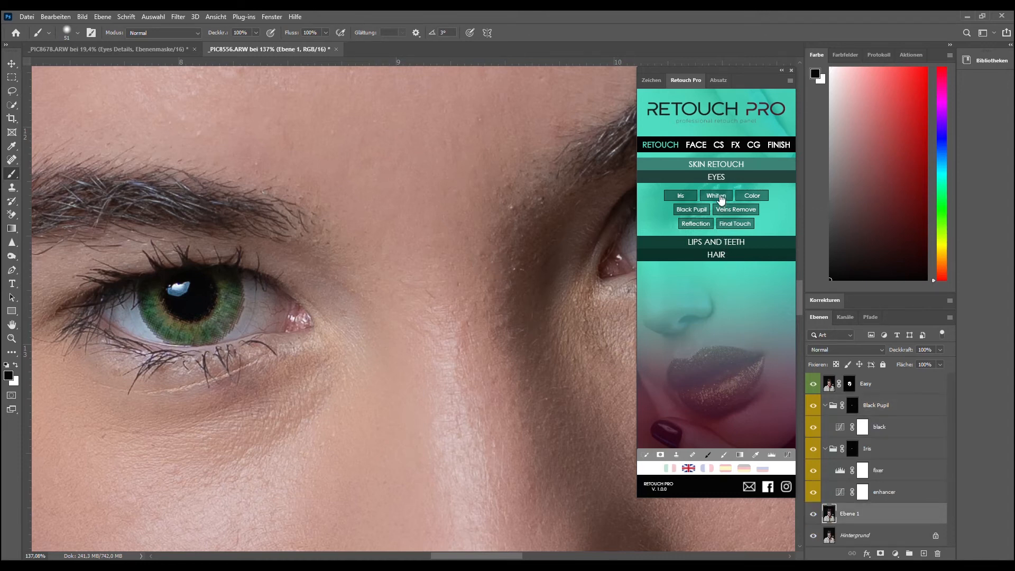
Create the Whiten Eyes group and paint its mask over both eye whites
left_click(715, 195)
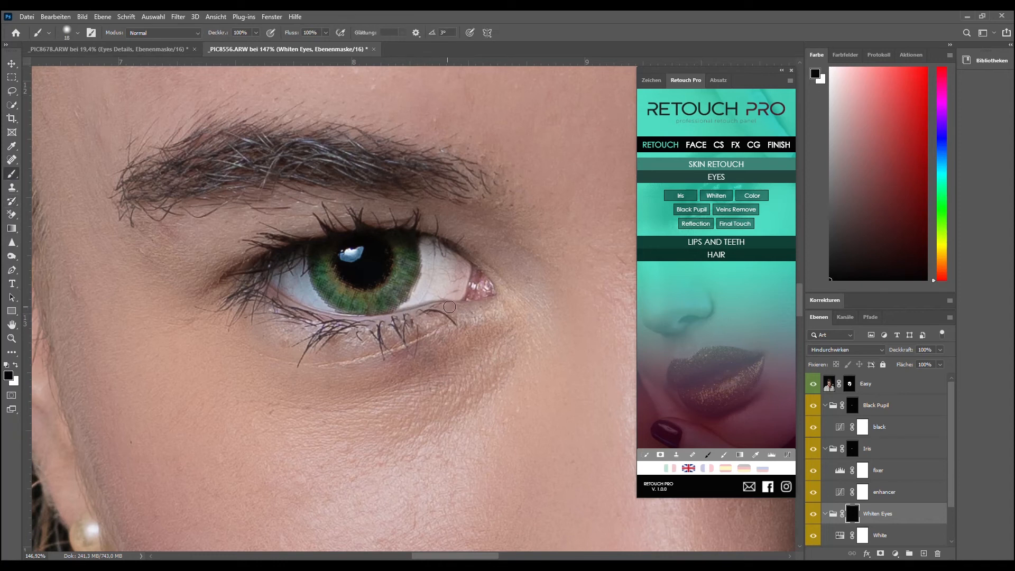
left_click_drag(449, 307, 303, 296)
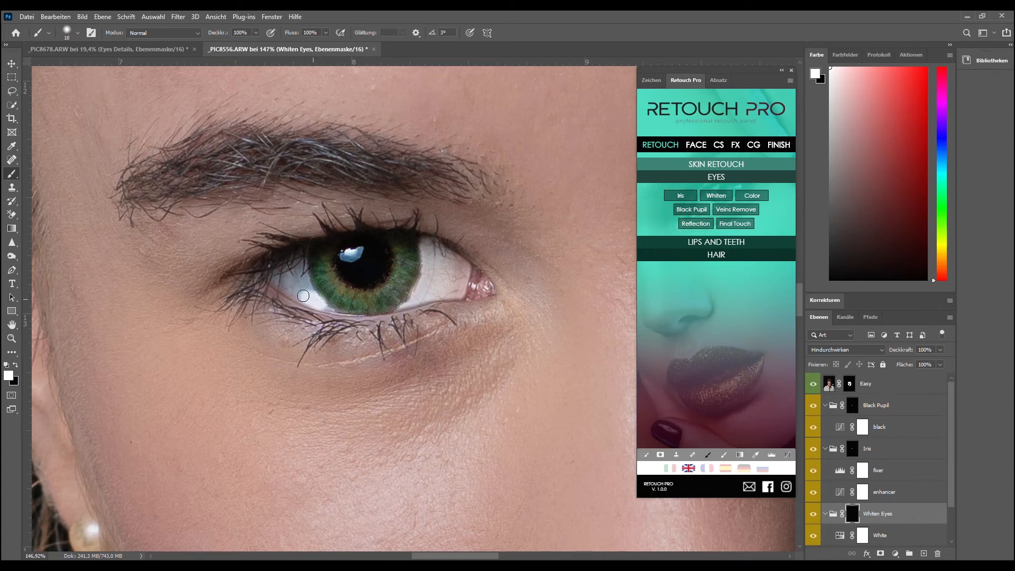
left_click_drag(303, 296, 287, 277)
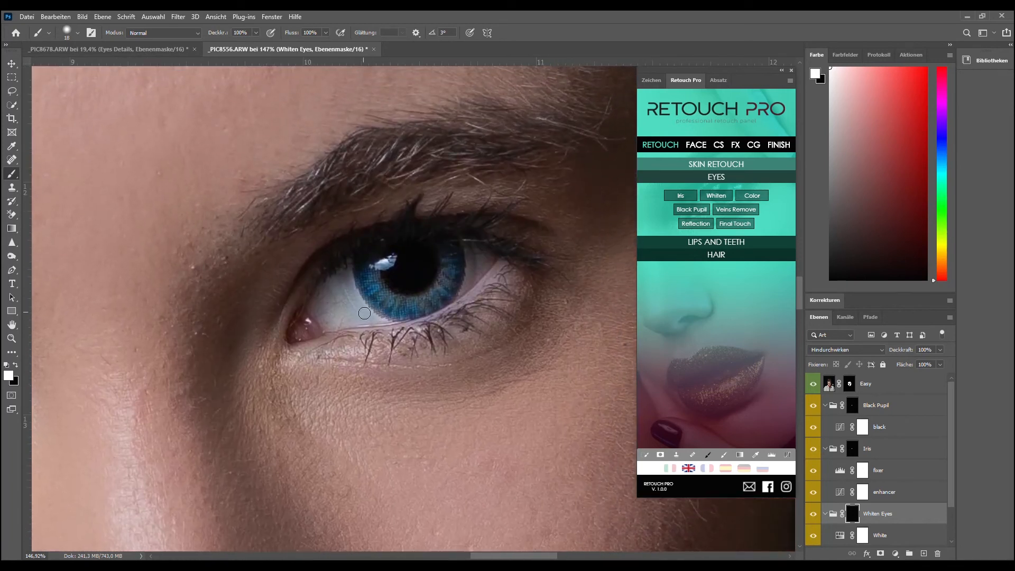
left_click_drag(364, 313, 314, 302)
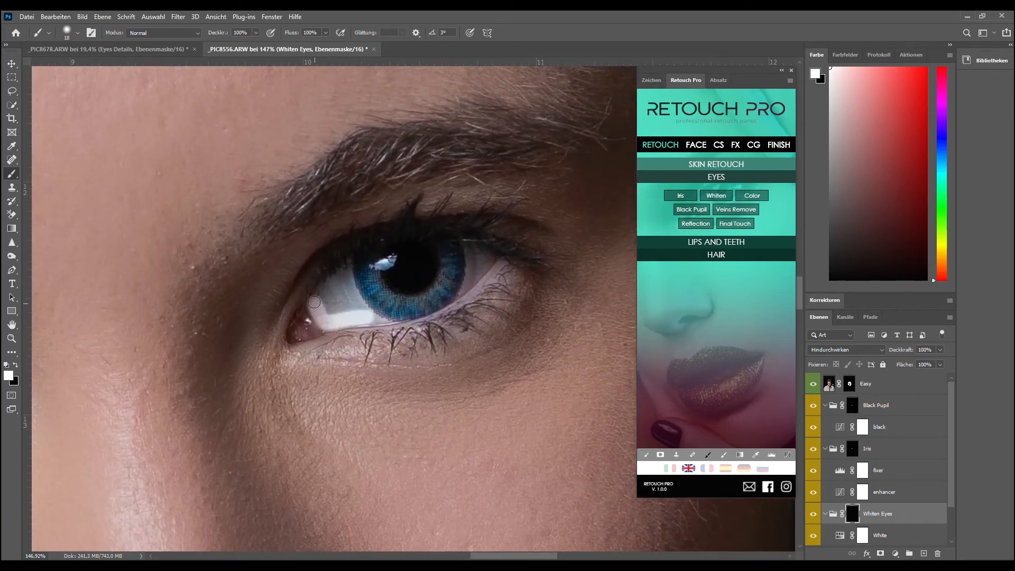
left_click_drag(314, 302, 345, 281)
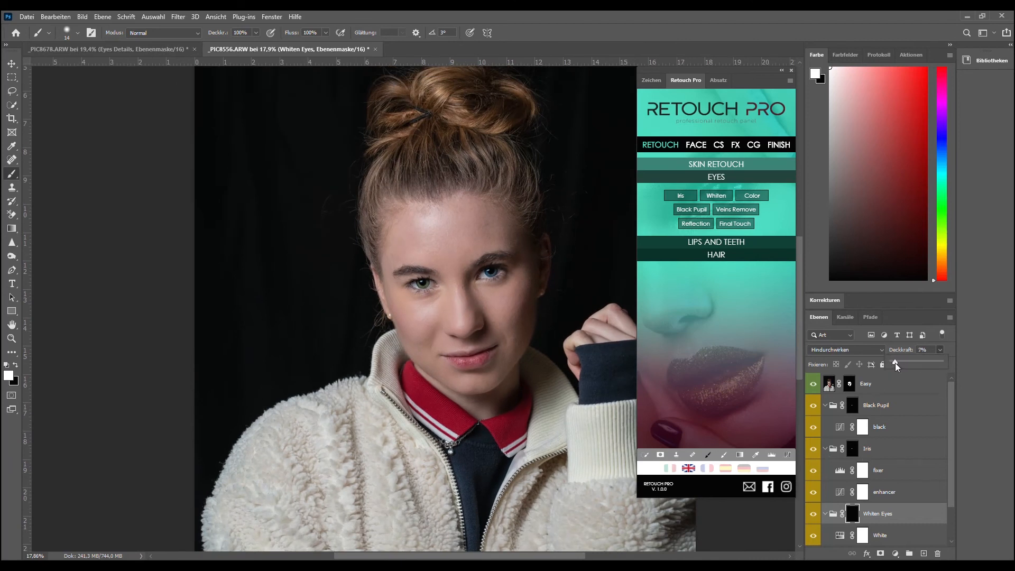
Set the Whiten Eyes group's opacity to 20% for subtle eye whitening
left_click_drag(893, 363, 906, 363)
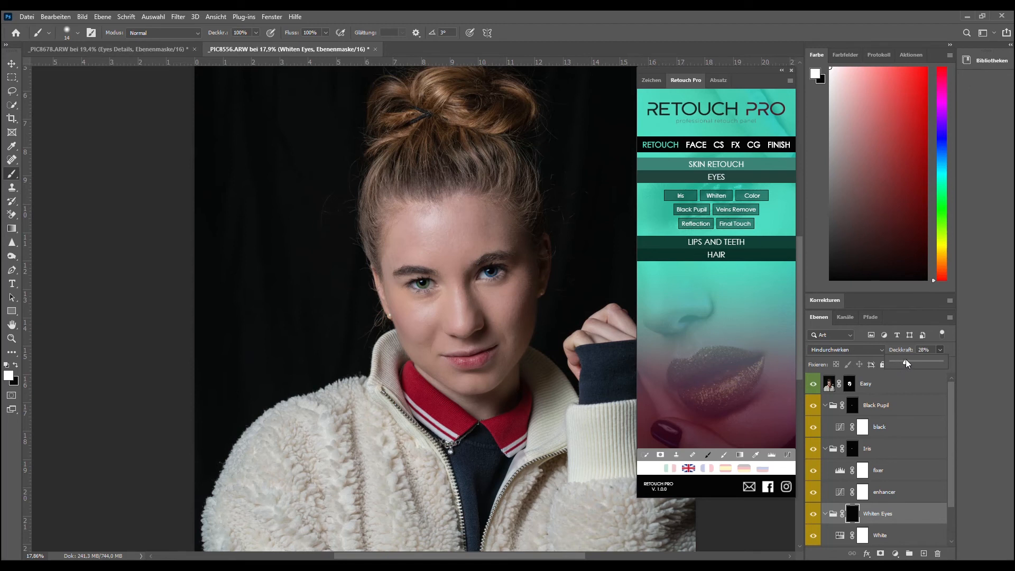
left_click_drag(907, 363, 903, 363)
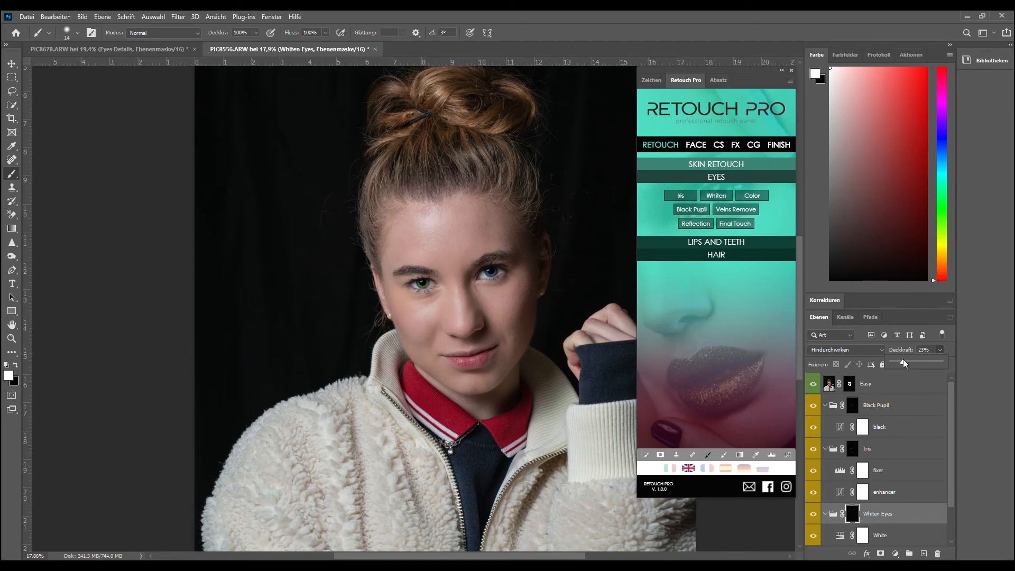
left_click_drag(906, 363, 900, 363)
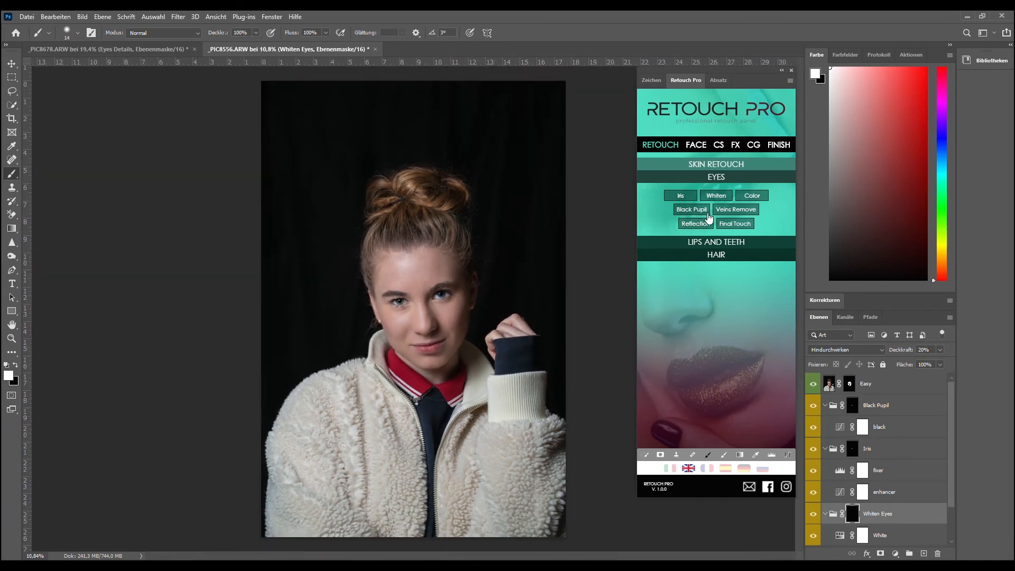
Add the Final Touch Eyes Details group and toggle its visibility to compare
left_click(734, 223)
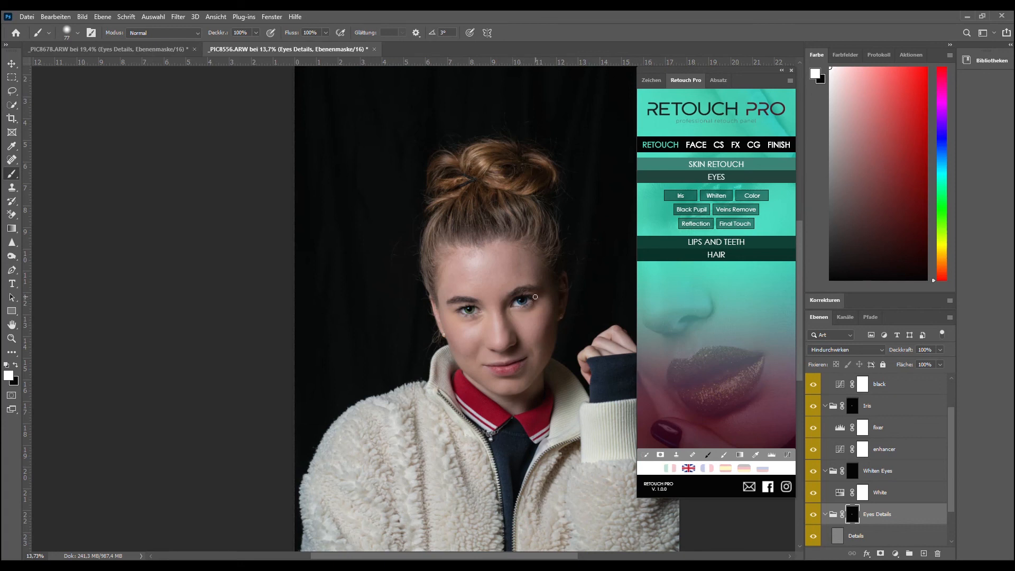
mouse_move(462, 306)
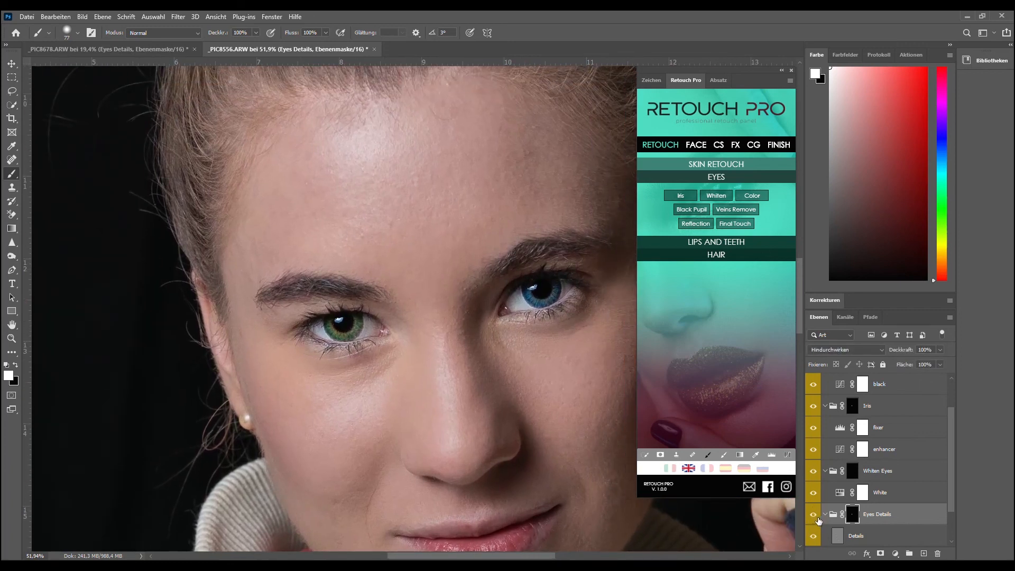
left_click(813, 517)
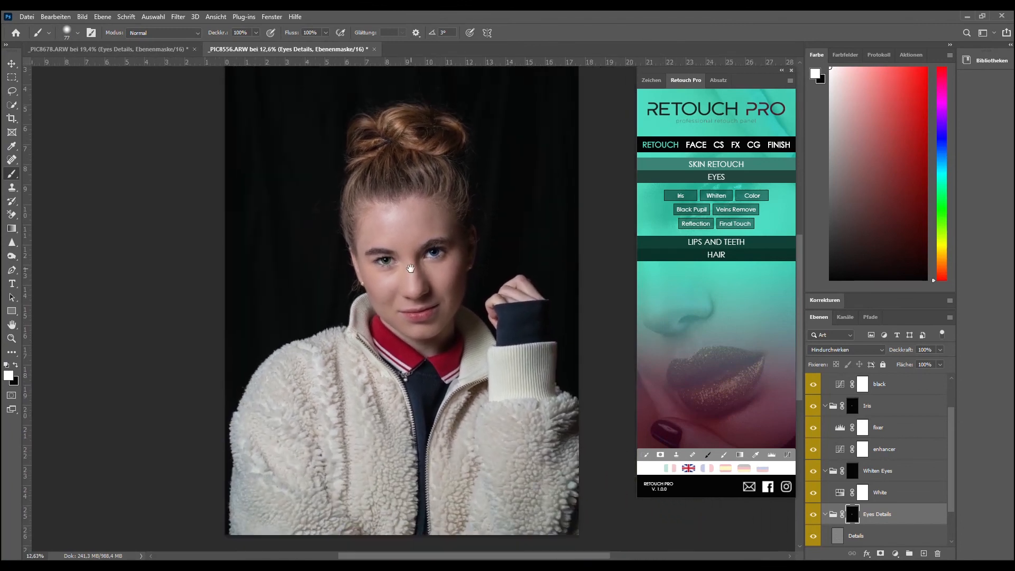
scroll("down", 3)
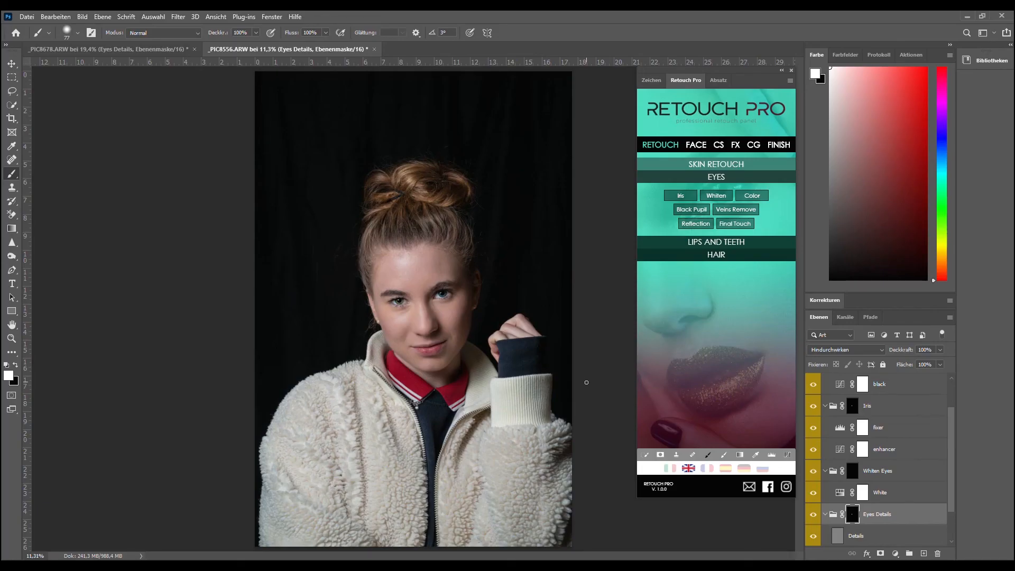